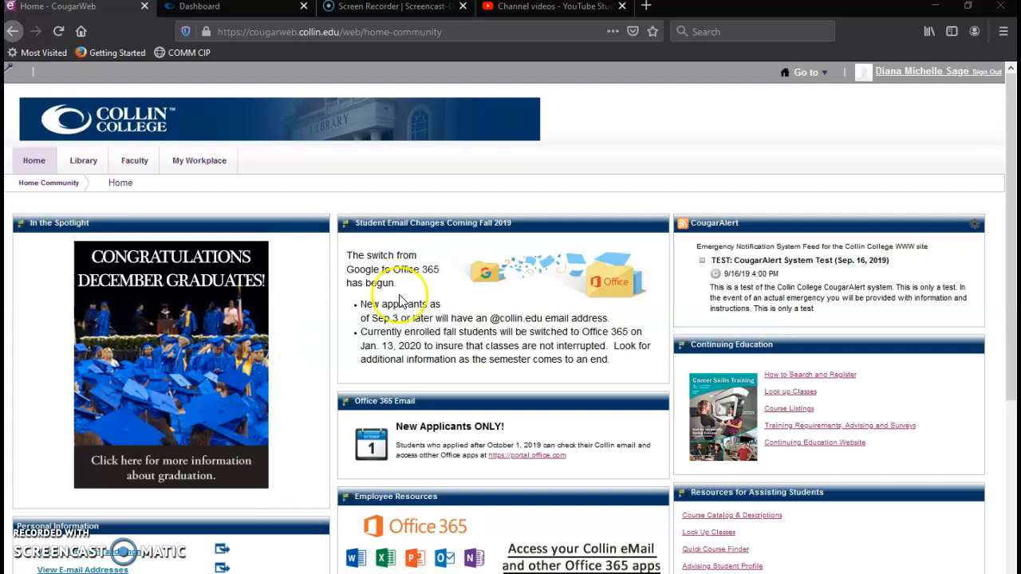
mouse_move(453, 307)
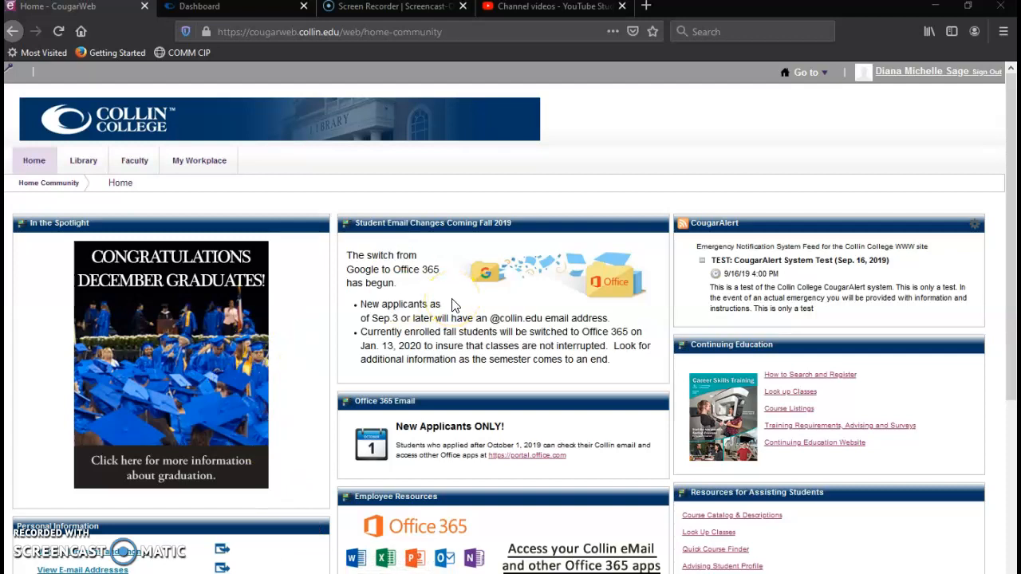
Step: Go to the CougarWeb Faculty page and launch Canvas in a new tab
click(134, 159)
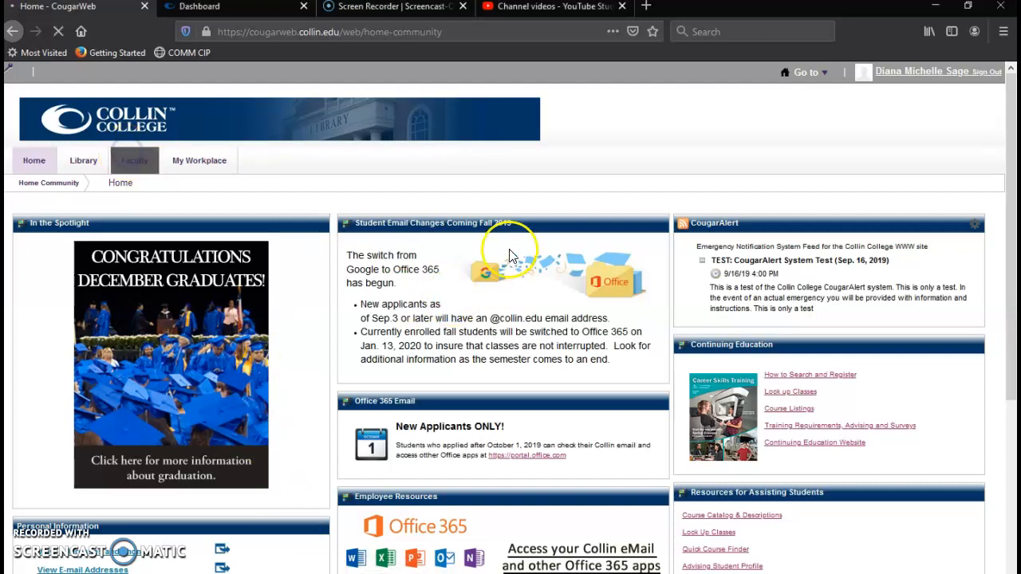
mouse_move(510, 336)
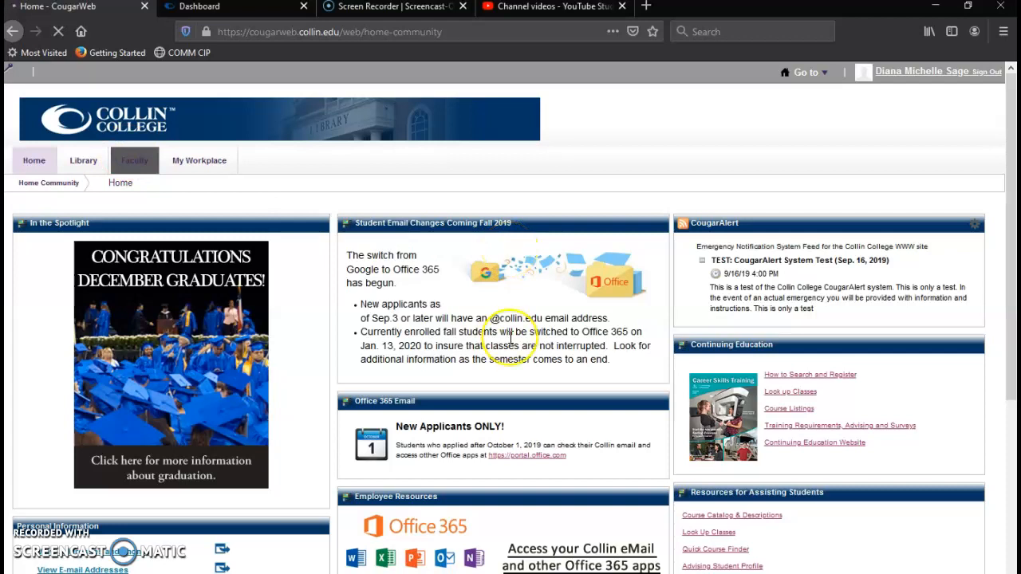
click(134, 160)
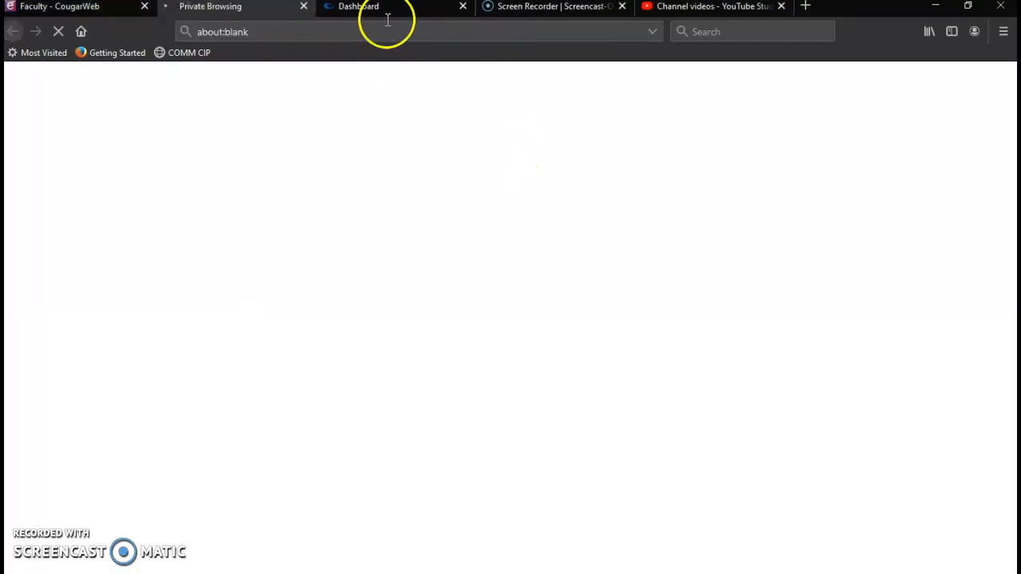
Step: Switch to the Canvas tab and scroll the SPCH-1311.P09 course navigation toward Concourse Syllabus
click(375, 7)
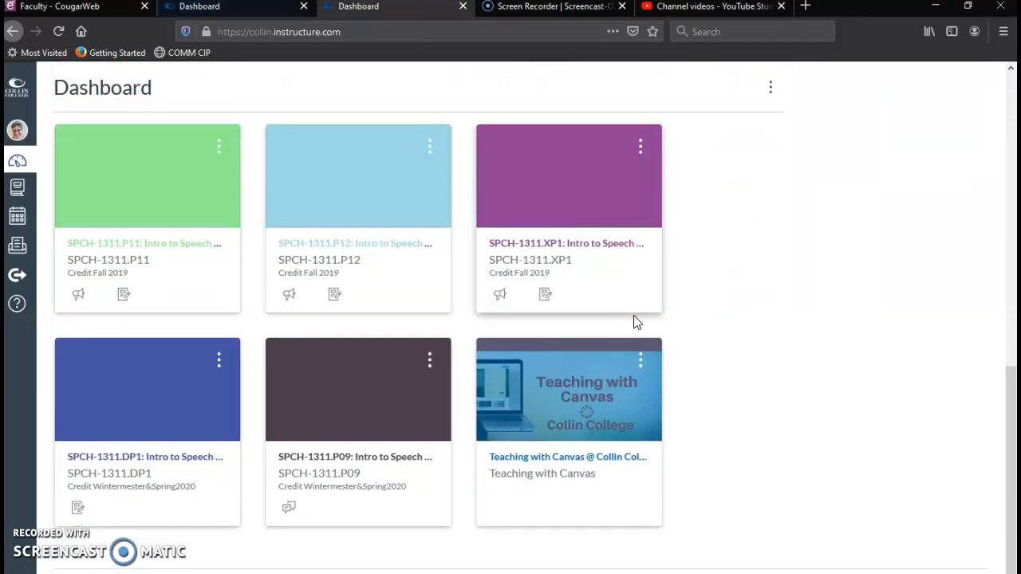
mouse_move(737, 370)
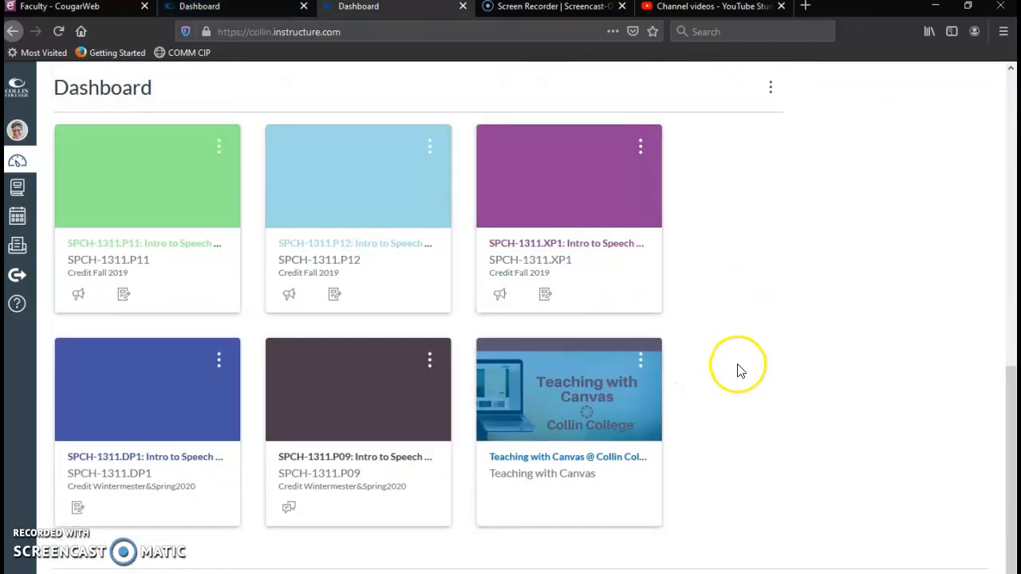
mouse_move(732, 380)
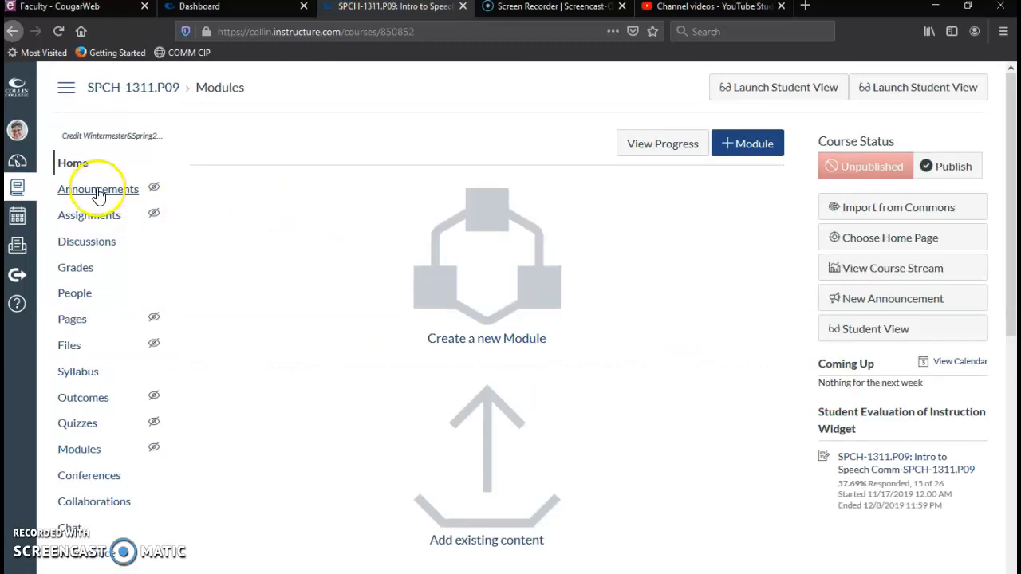
scroll(down, 3)
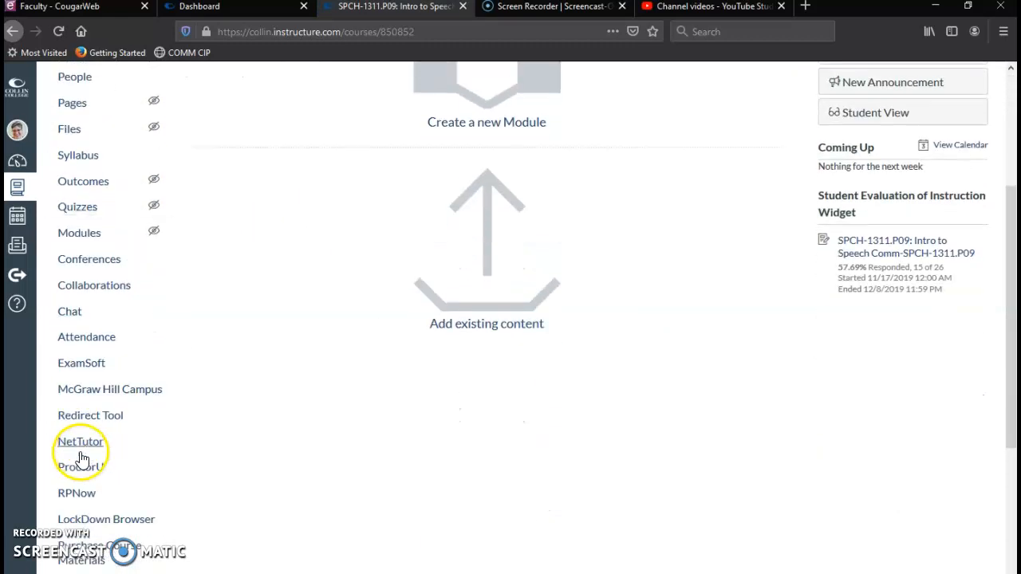
scroll(down, 3)
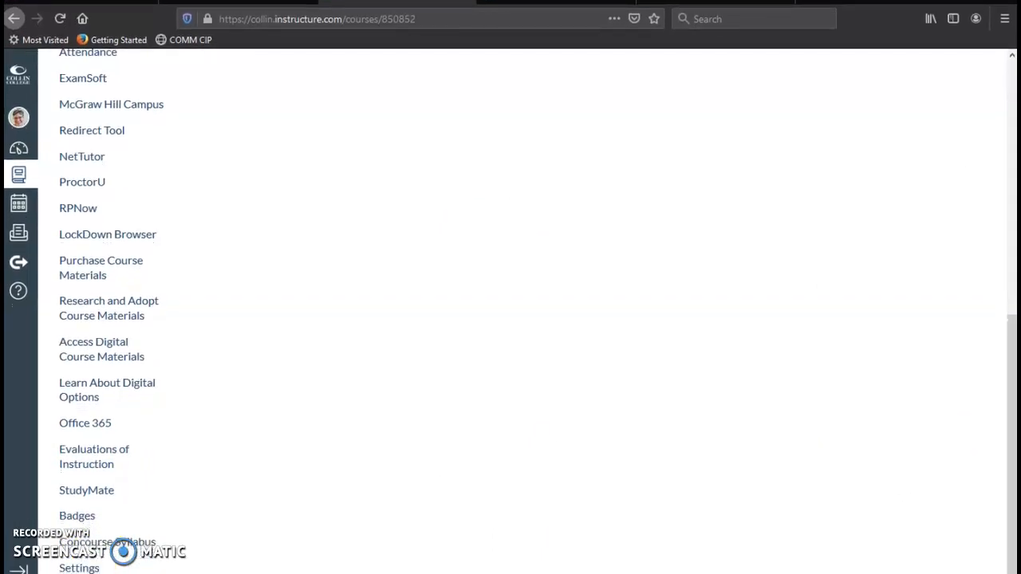
mouse_move(97, 466)
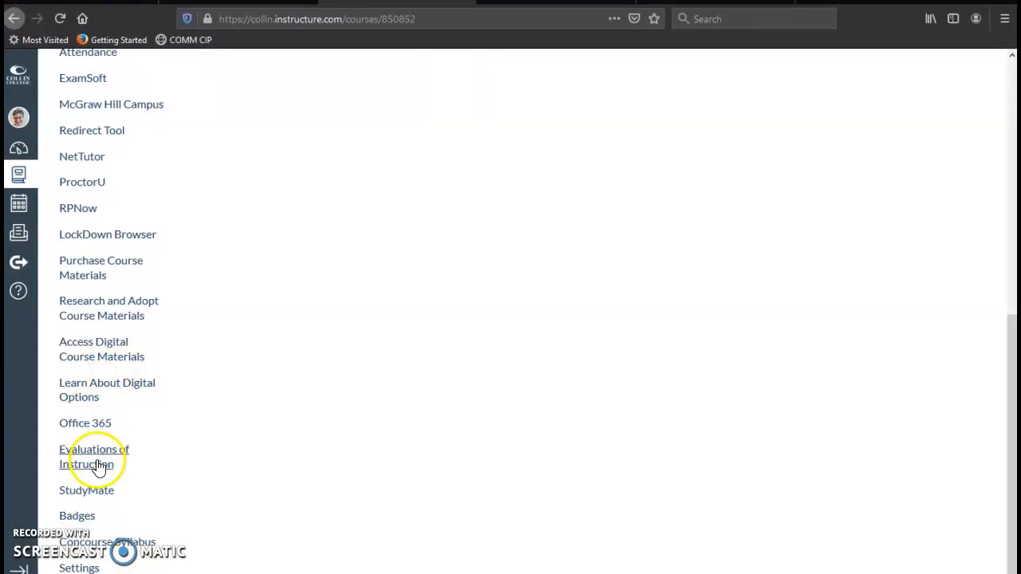
mouse_move(80, 568)
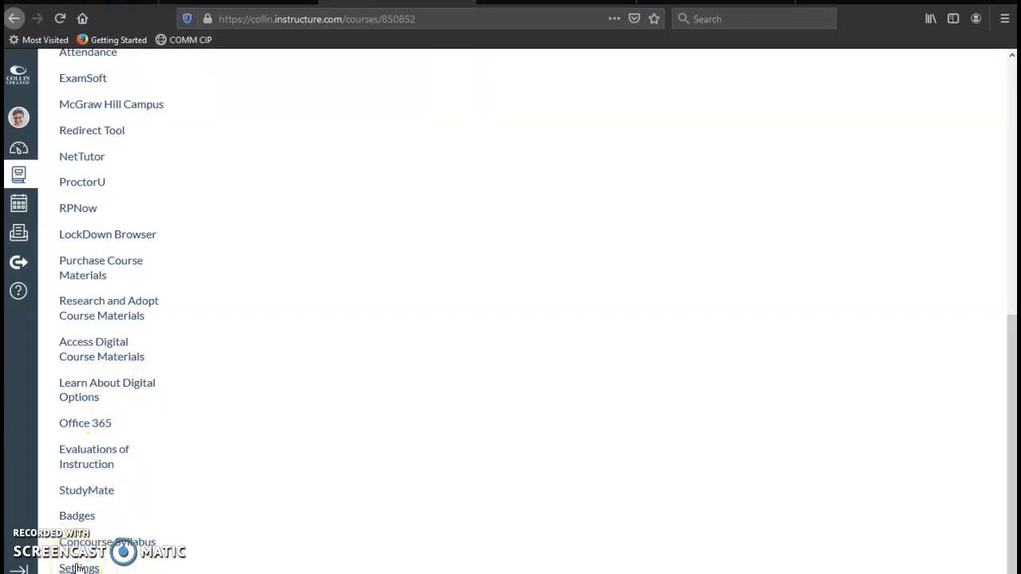
mouse_move(311, 557)
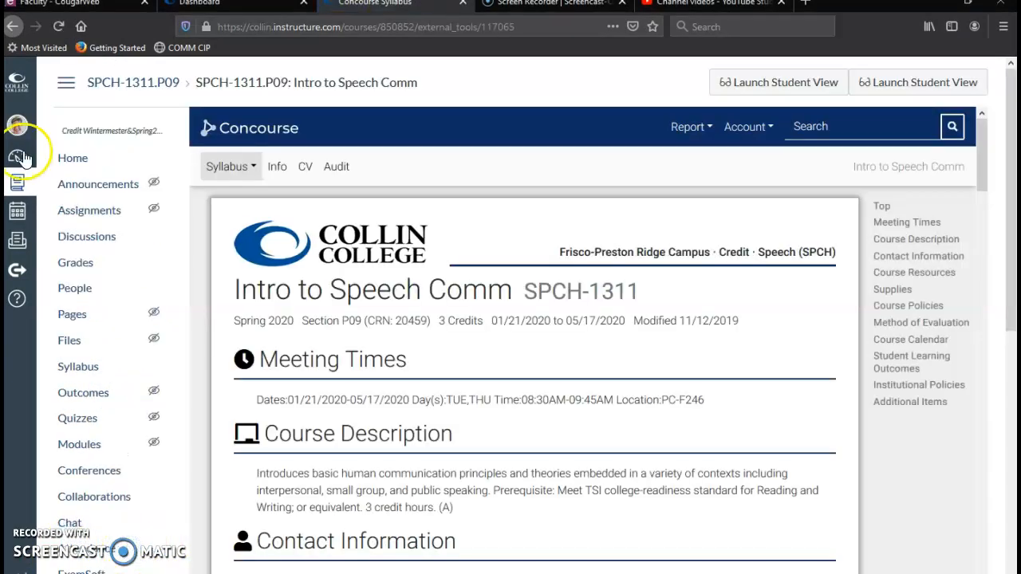
mouse_move(661, 453)
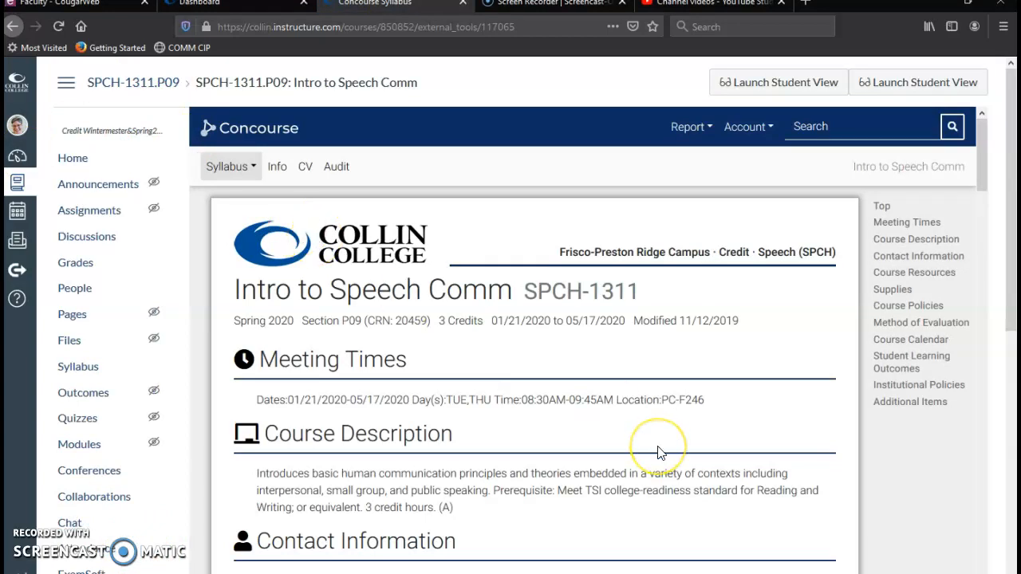
mouse_move(657, 453)
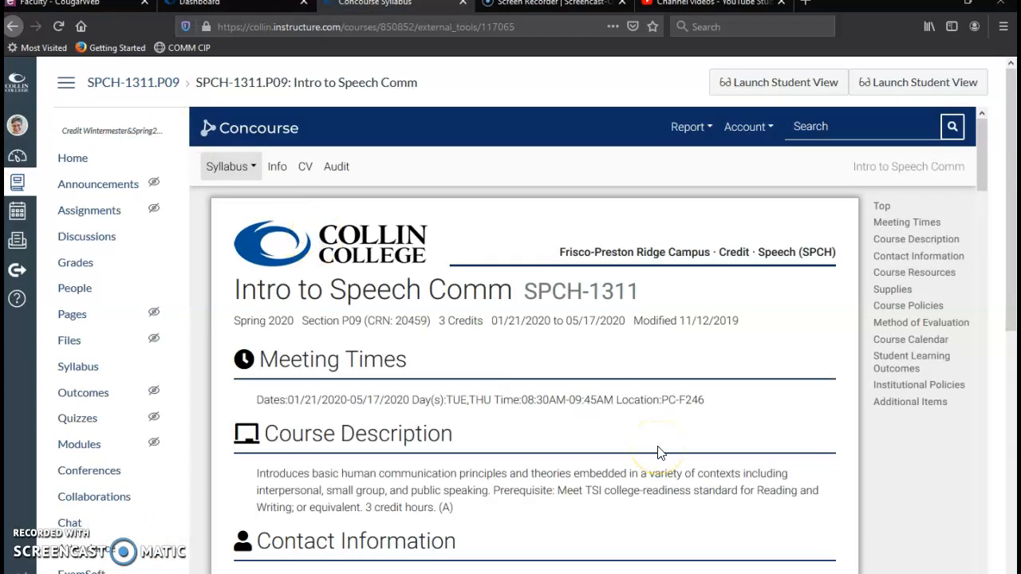
Step: Review the Spring 2020 Intro to Speech Comm syllabus, then choose Import from the Syllabus actions
scroll(down, 3)
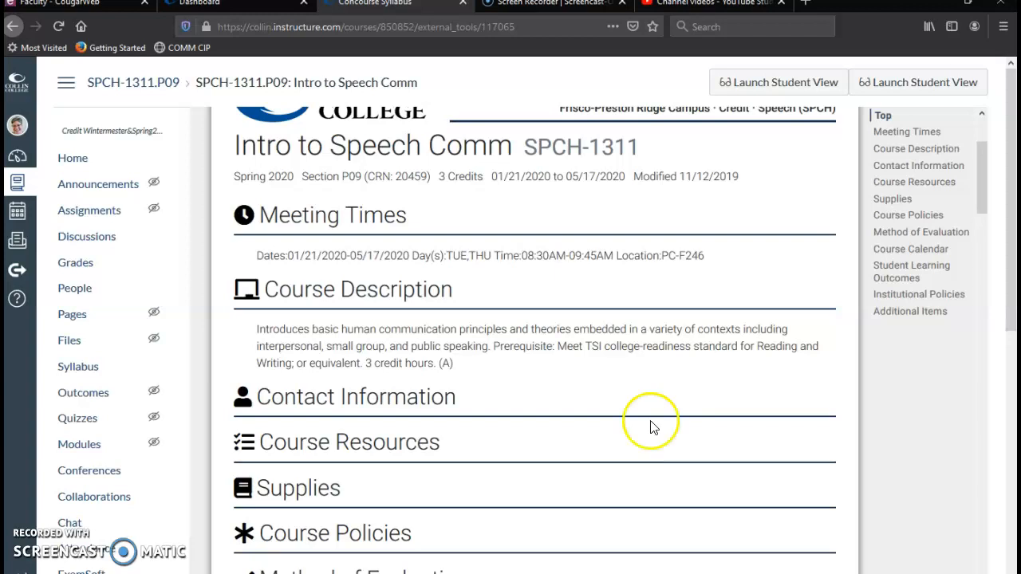
mouse_move(408, 311)
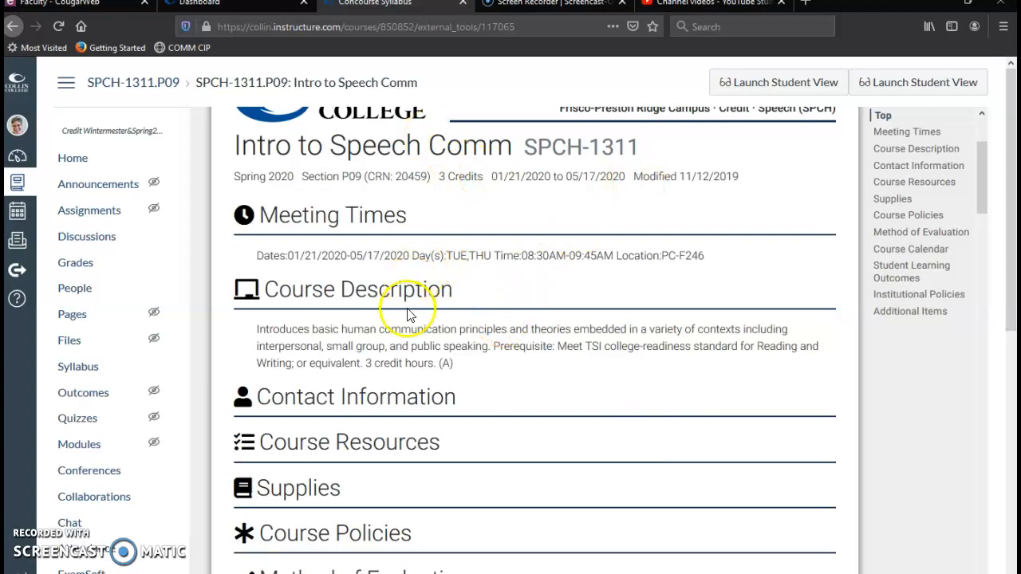
scroll(down, 3)
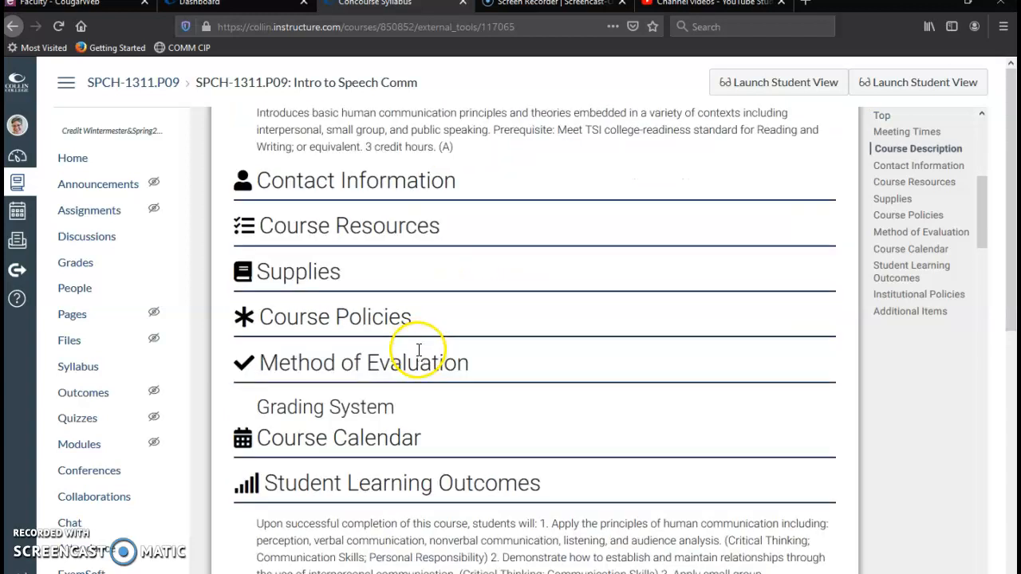
scroll(up, 3)
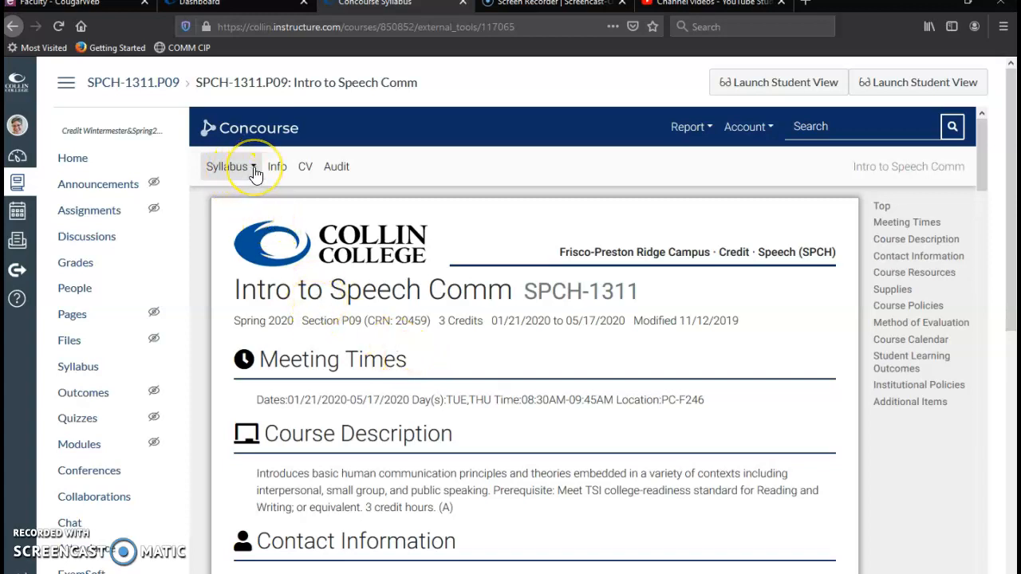
click(230, 166)
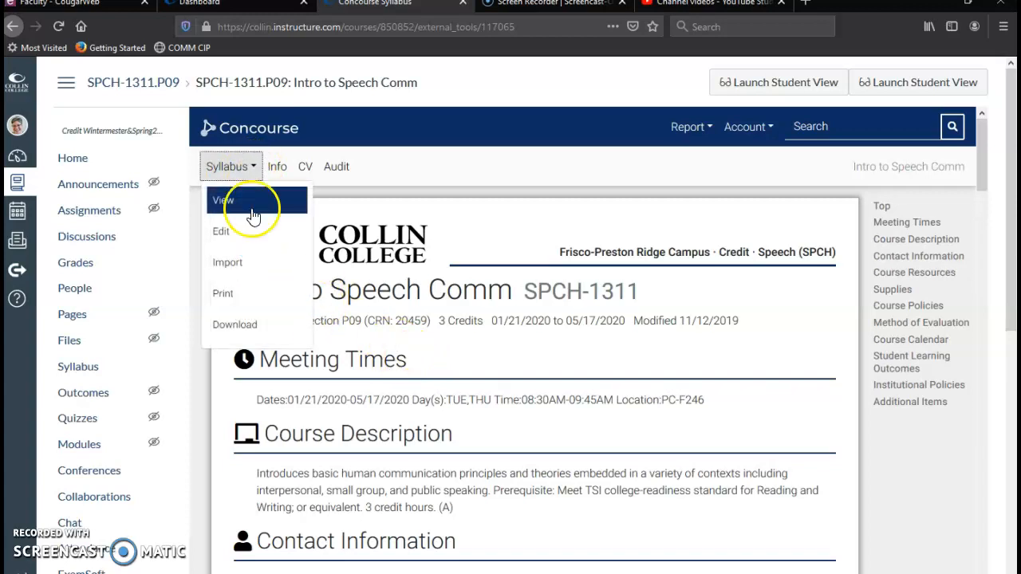
click(222, 199)
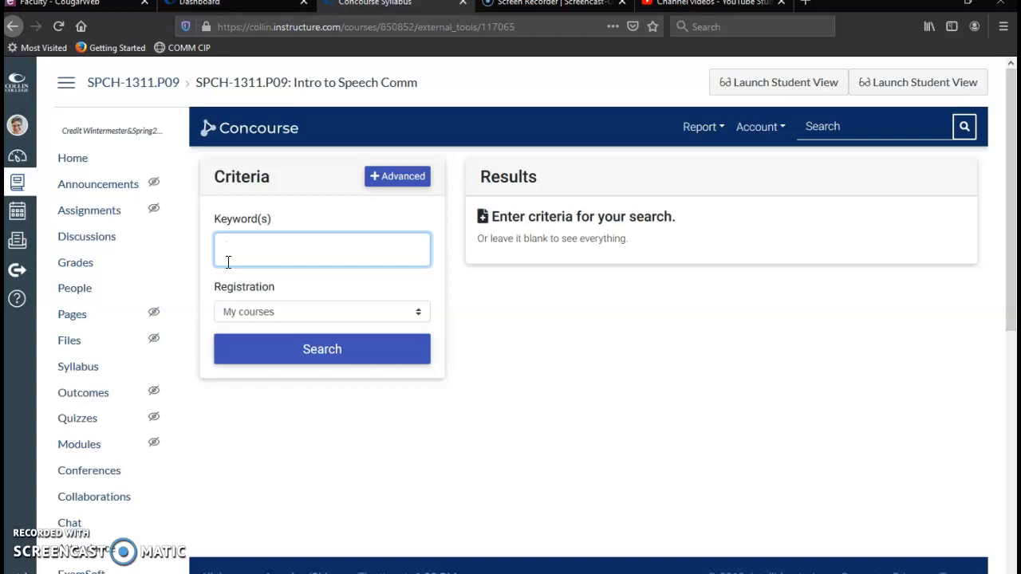
Step: Search with blank keywords and import the Fall 2019 Section P09 Intro to Speech Comm syllabus
click(322, 348)
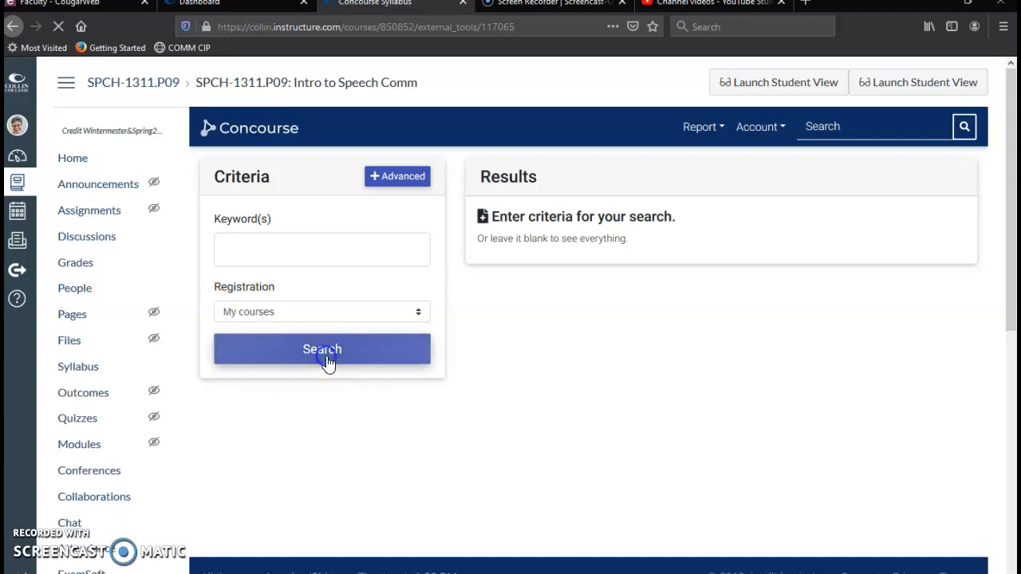
click(322, 348)
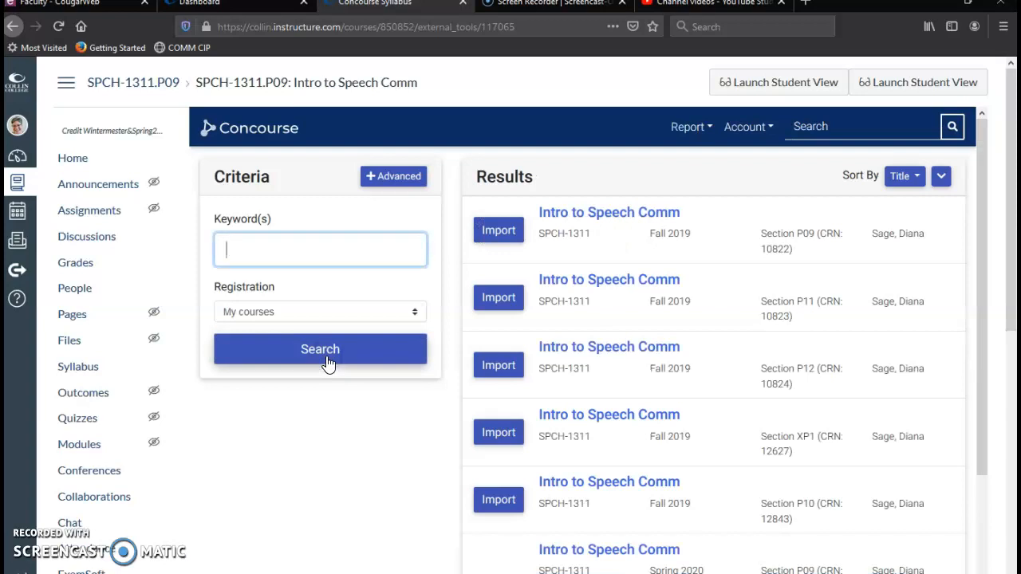
mouse_move(718, 354)
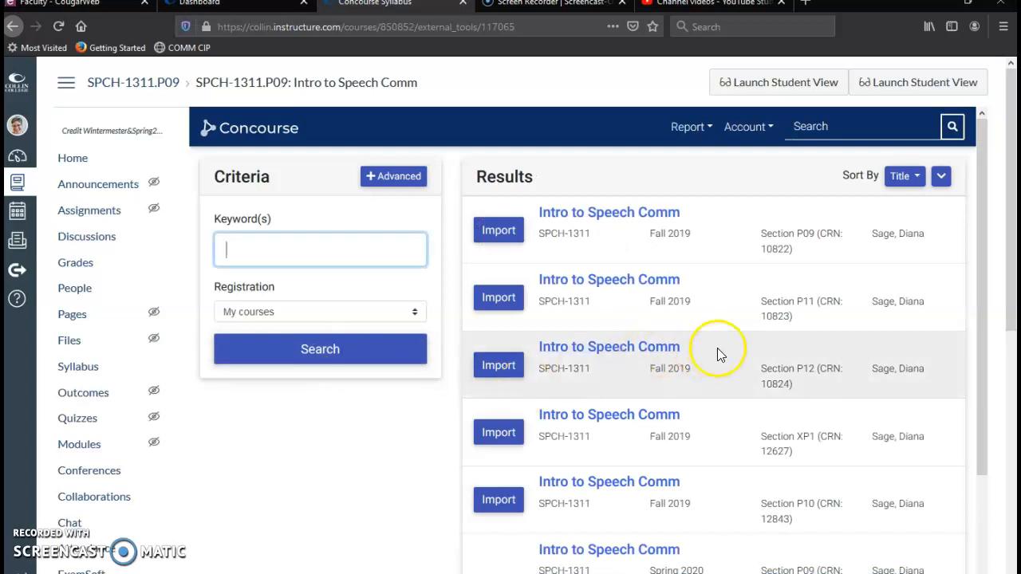
mouse_move(676, 243)
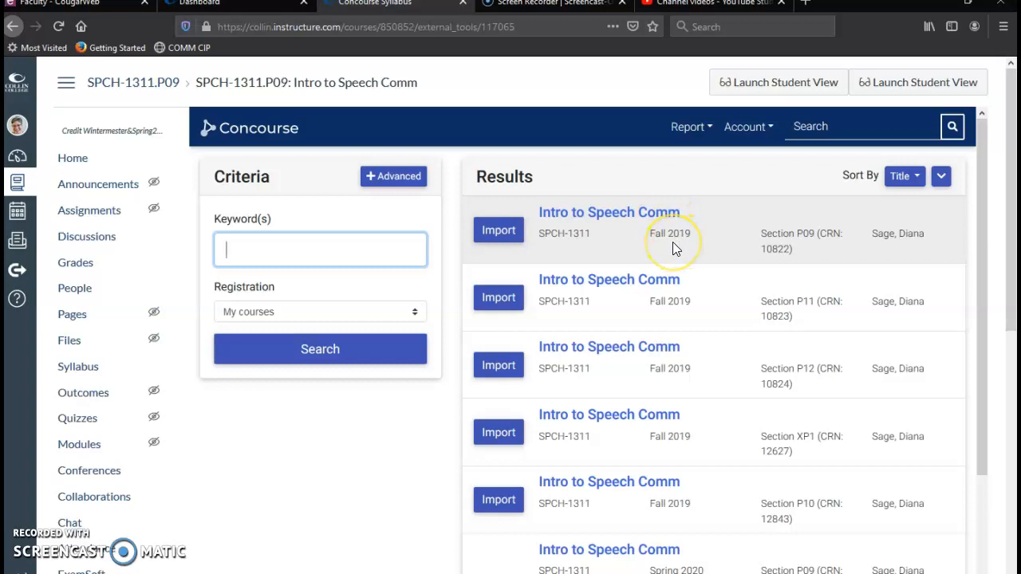
click(498, 230)
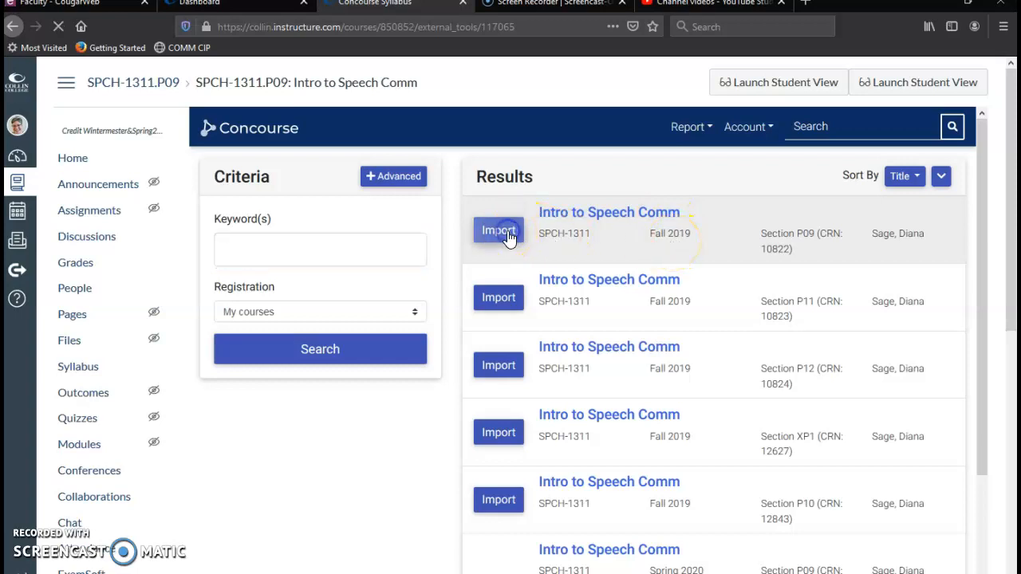
Step: Select Contact Information, Supplies, Method of Evaluation and Course Calendar, import them and accept the overwrite warning
click(498, 229)
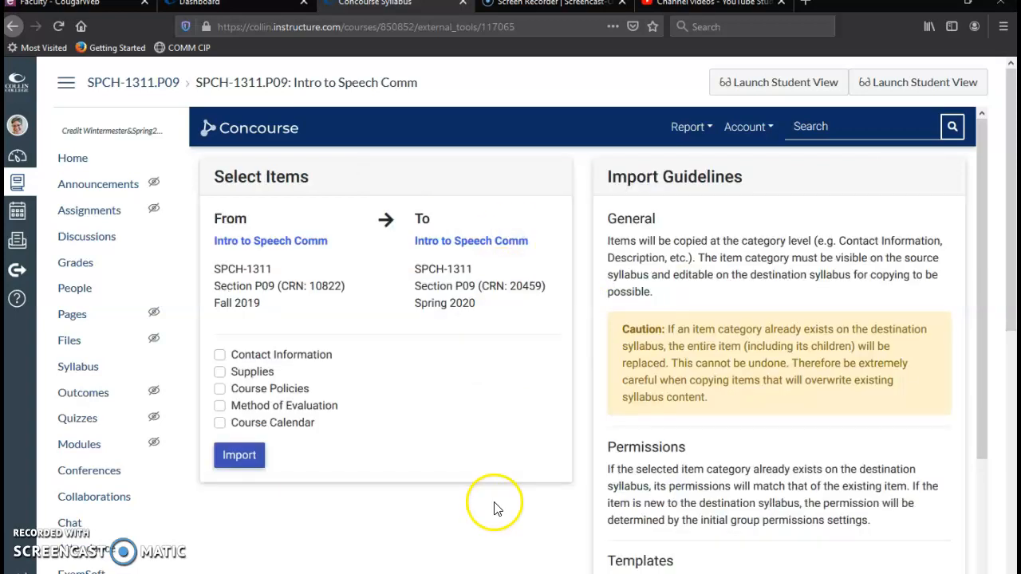
mouse_move(236, 351)
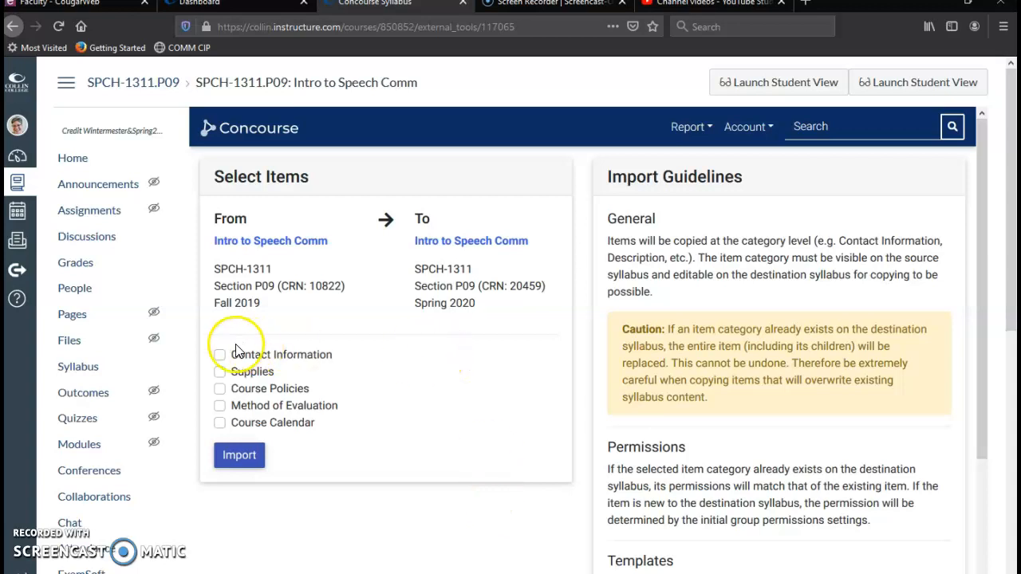
click(220, 354)
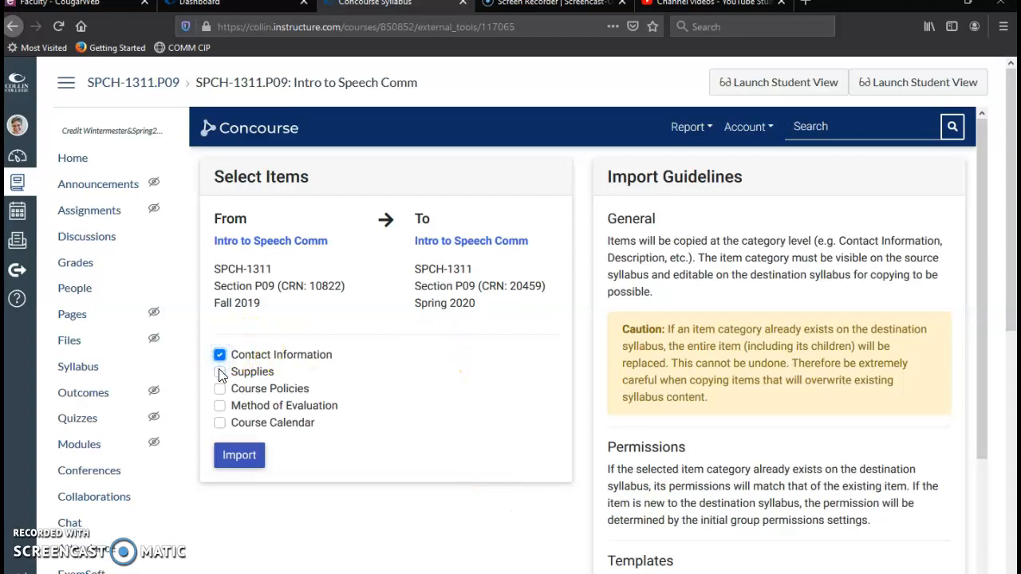
click(220, 389)
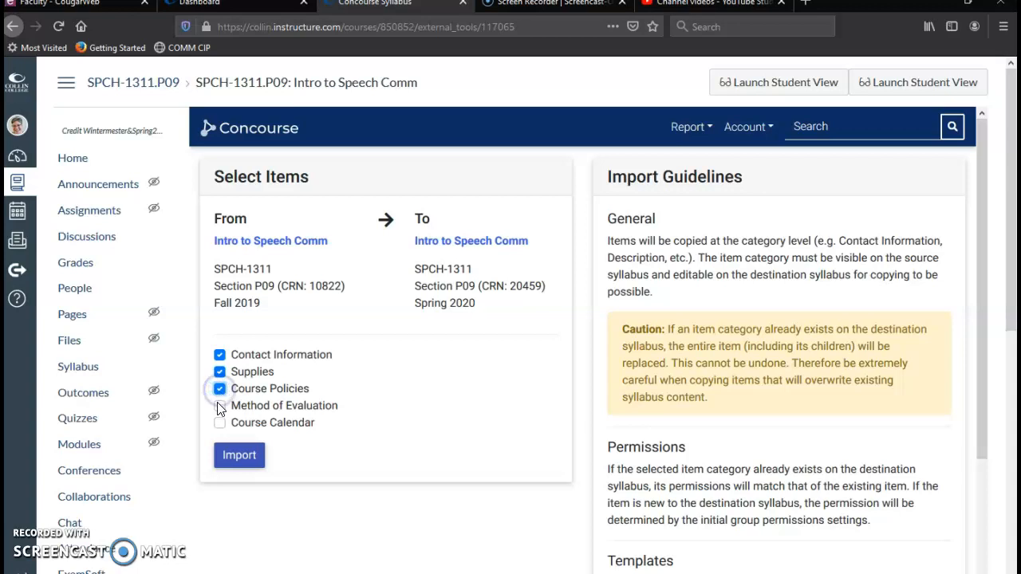
click(220, 405)
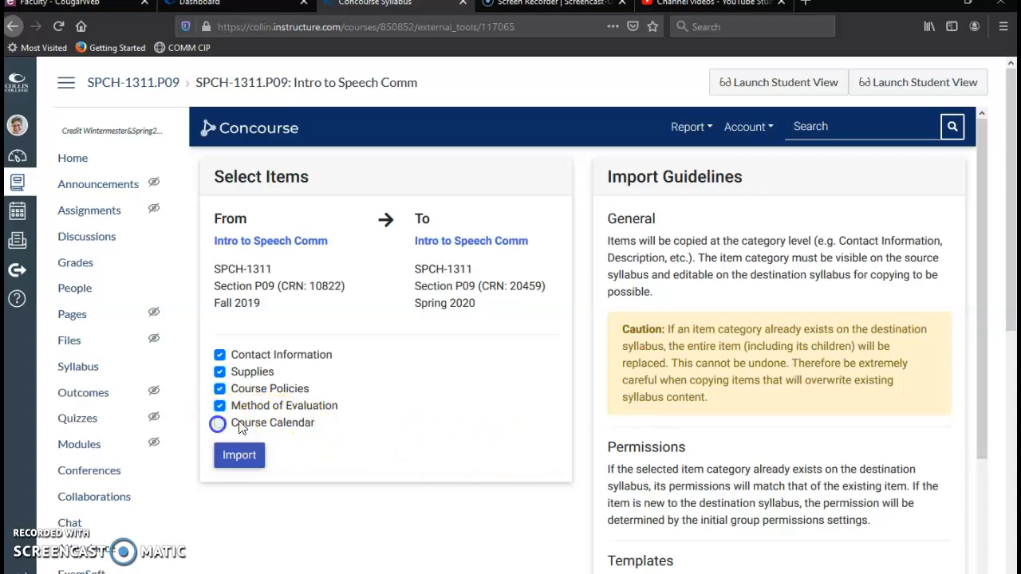
click(220, 423)
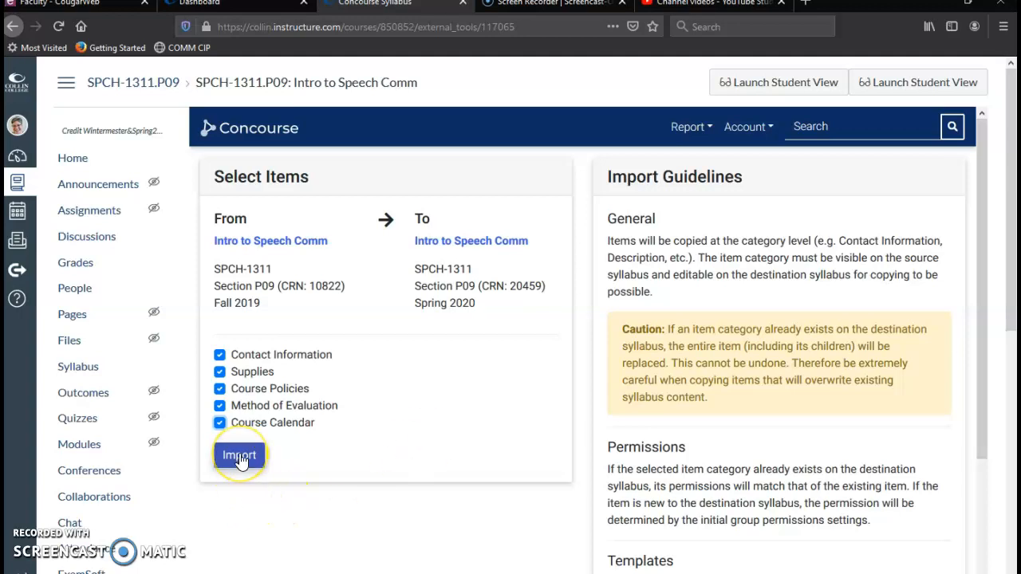
click(239, 455)
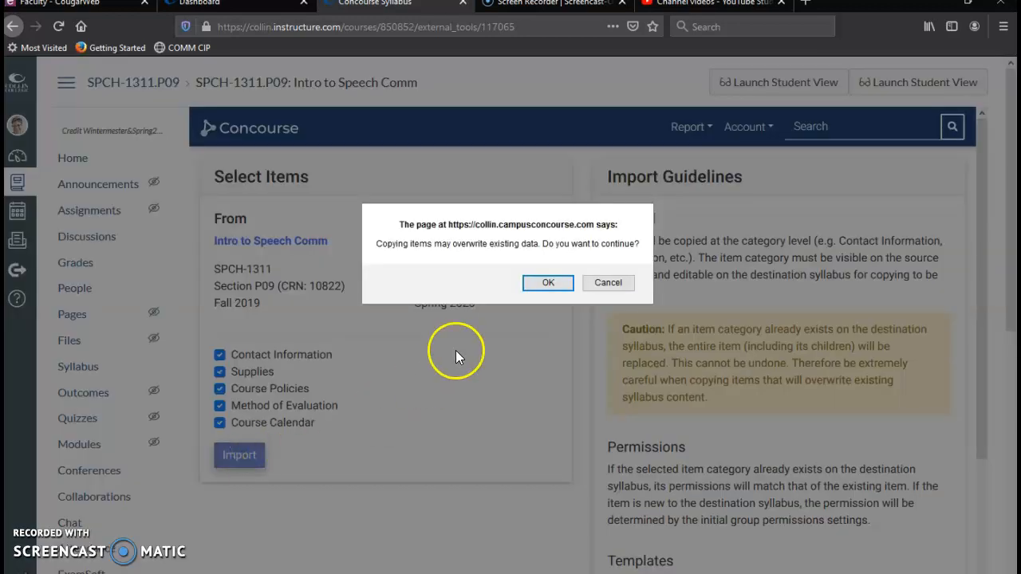
click(549, 282)
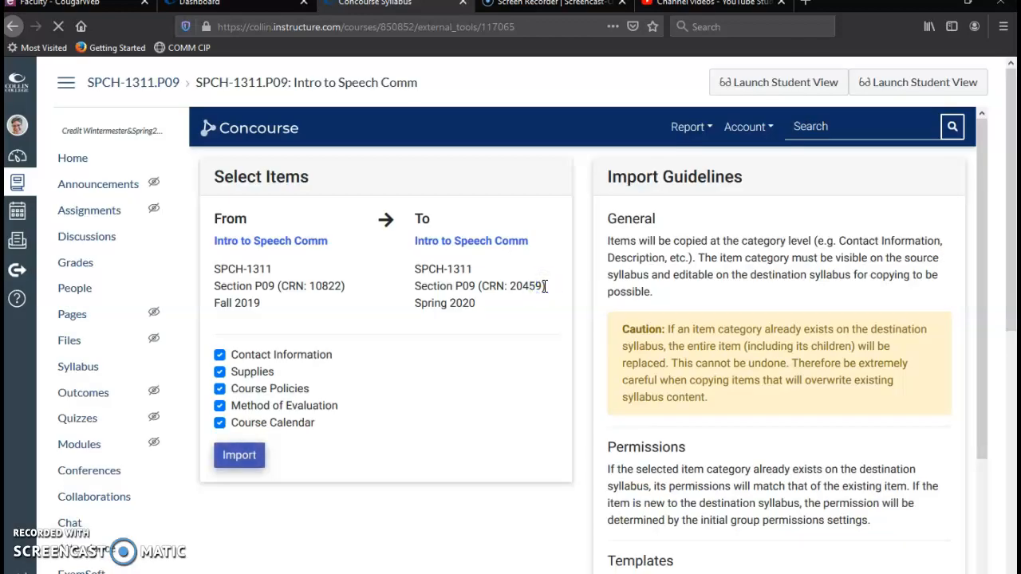
click(239, 455)
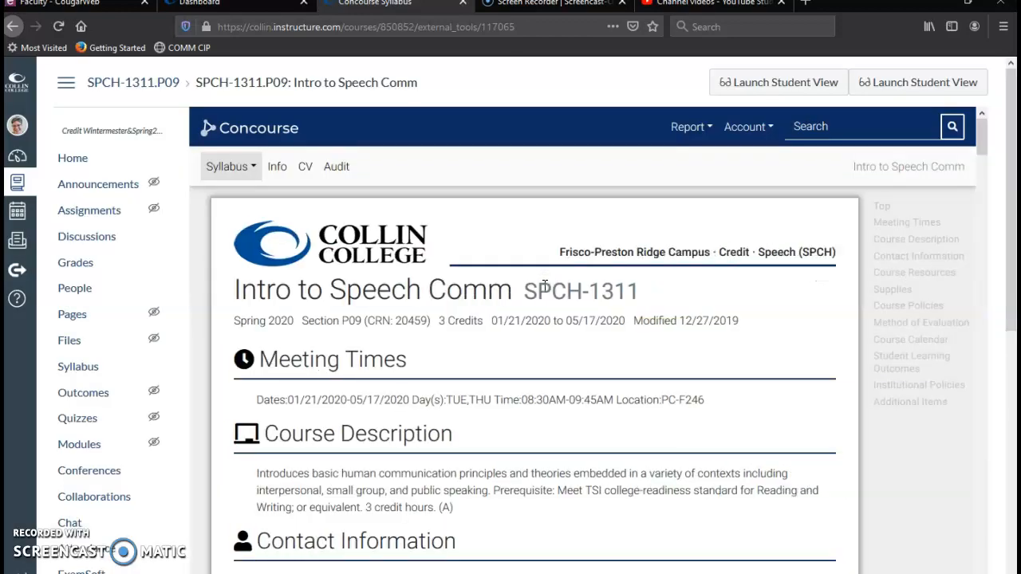
scroll(down, 3)
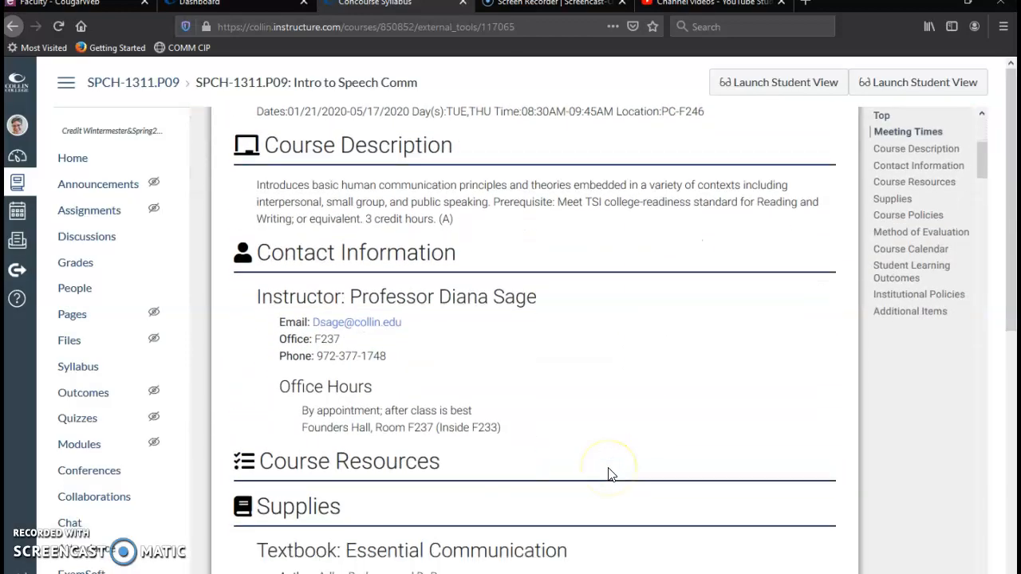
mouse_move(622, 443)
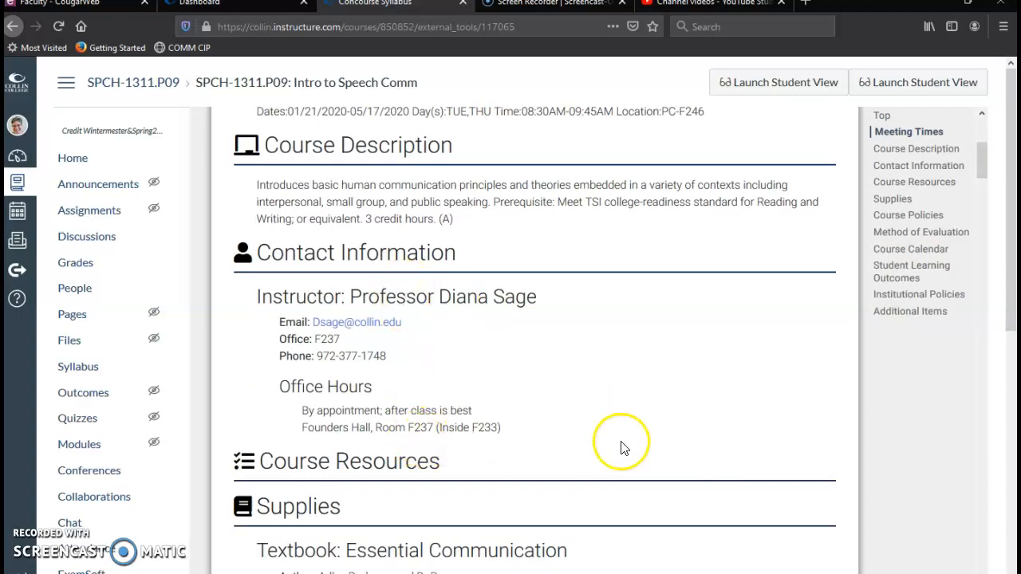
mouse_move(431, 457)
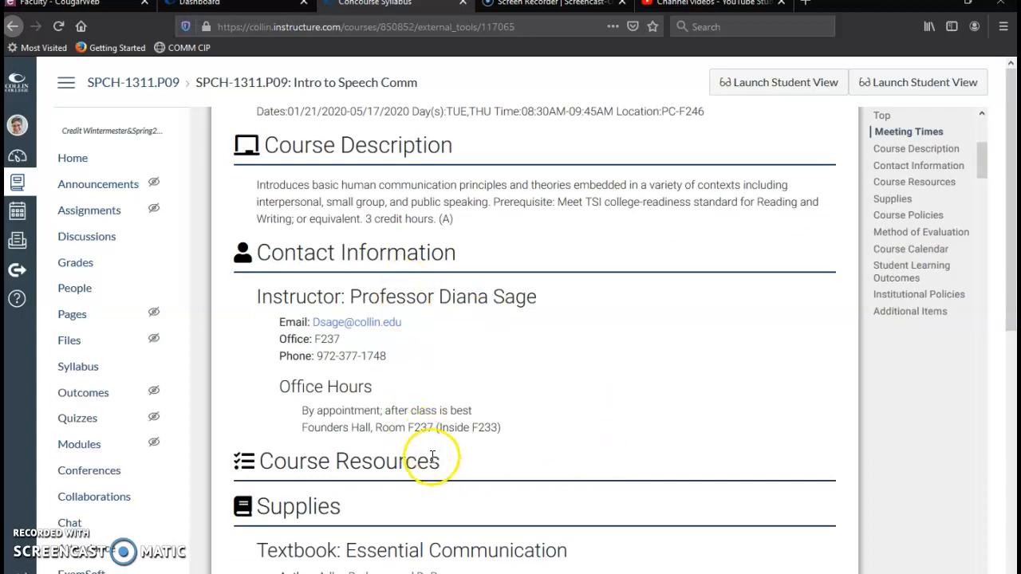
scroll(down, 3)
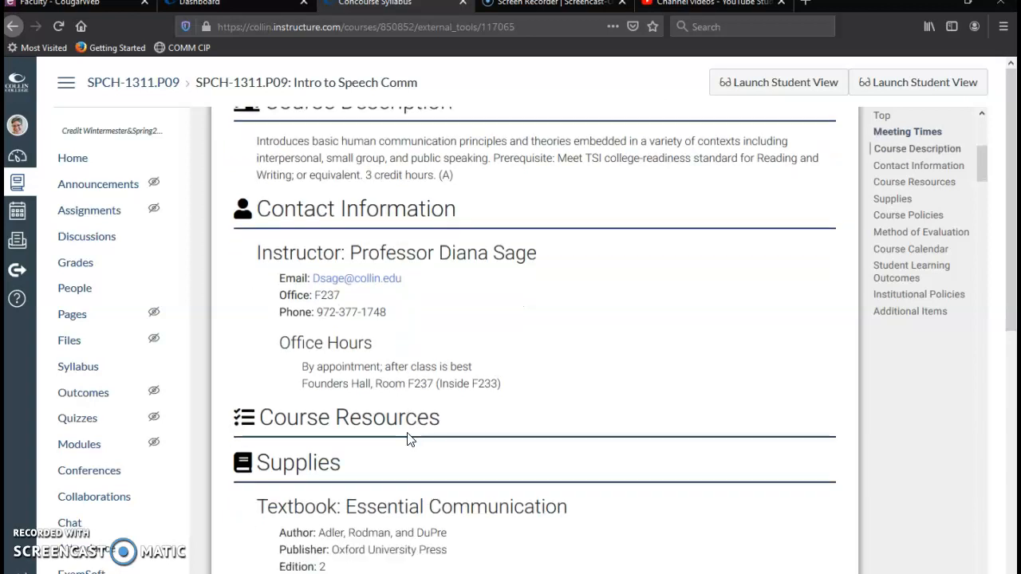
scroll(down, 3)
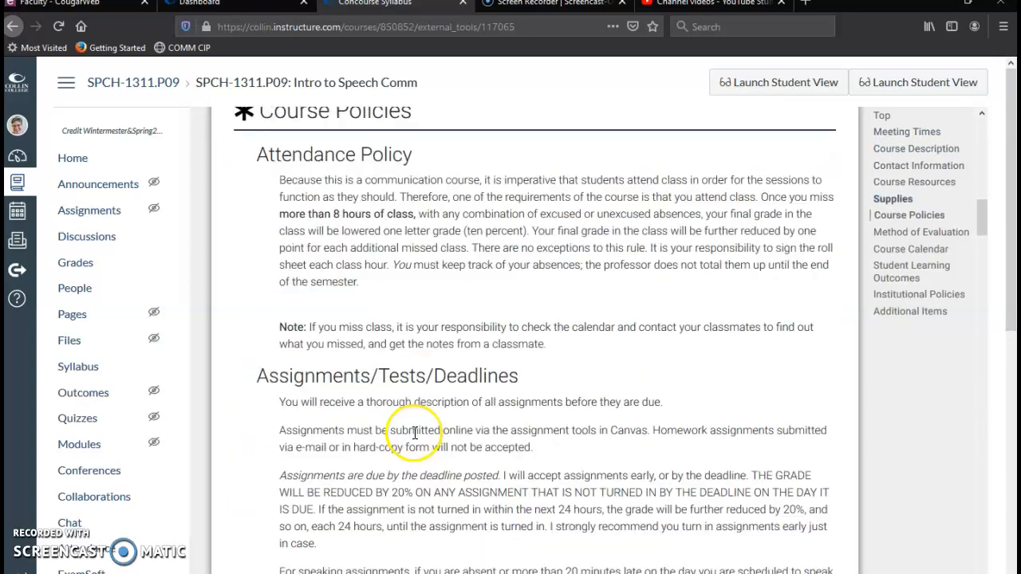
scroll(down, 3)
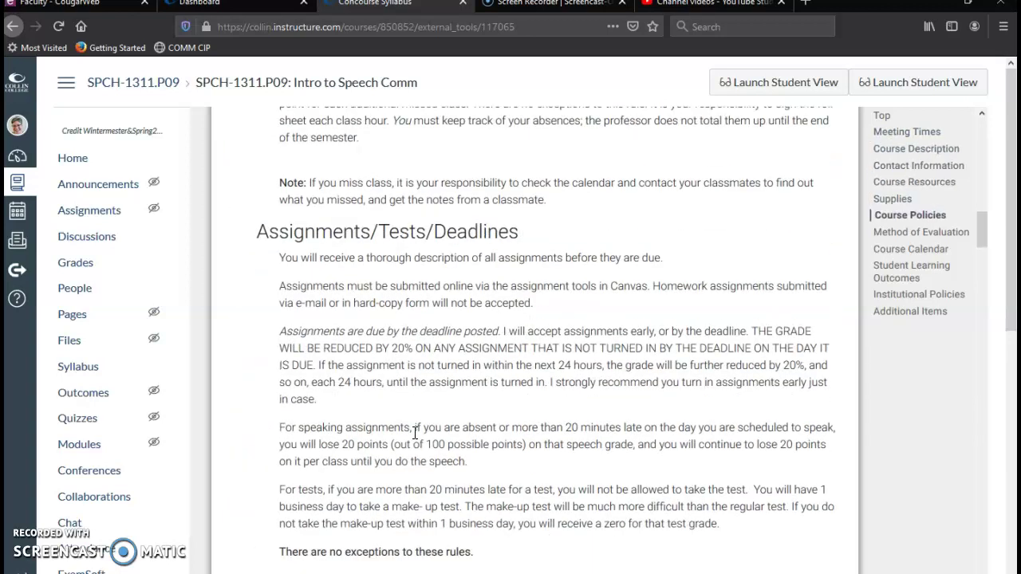
scroll(down, 3)
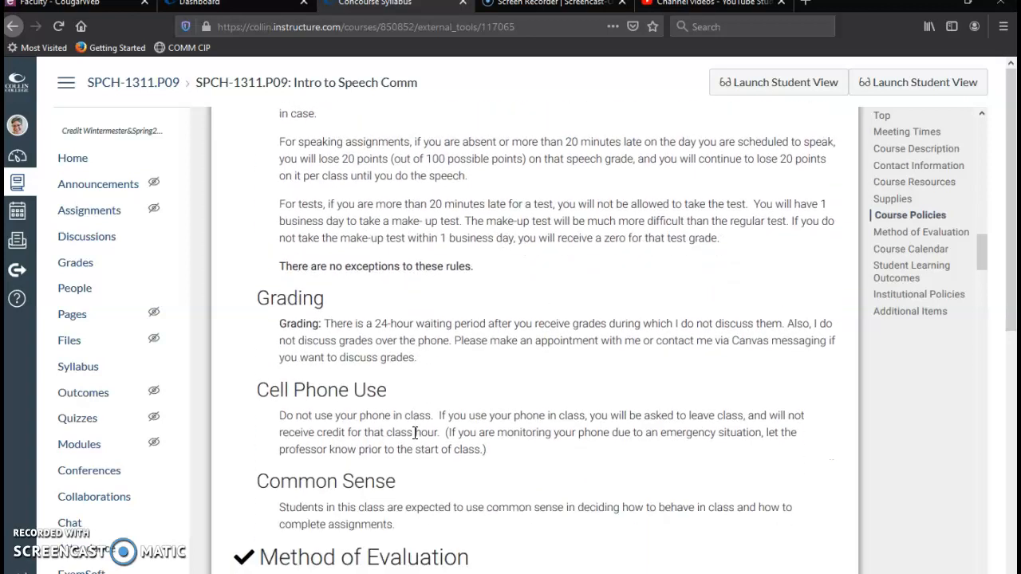
scroll(down, 3)
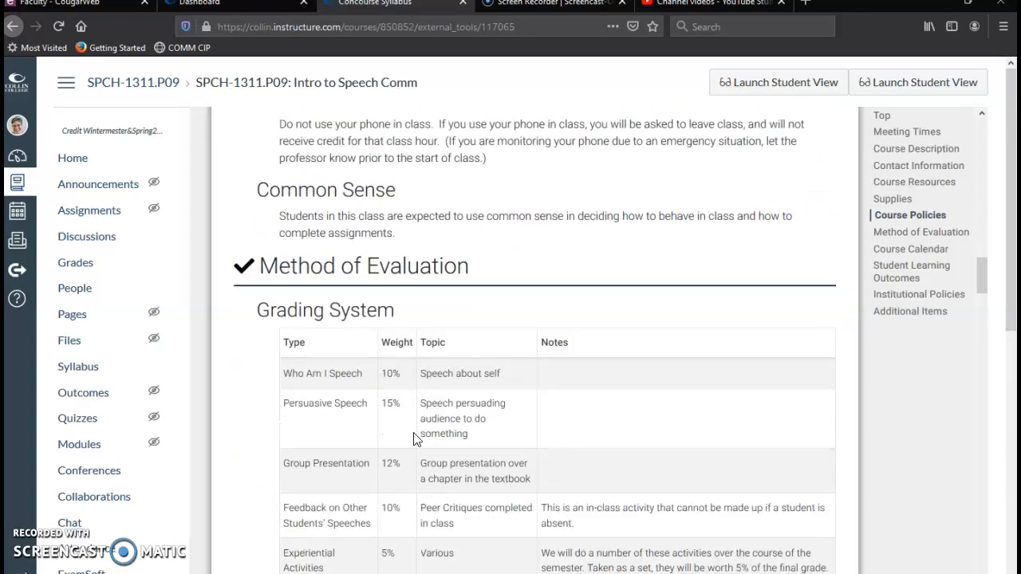
scroll(down, 3)
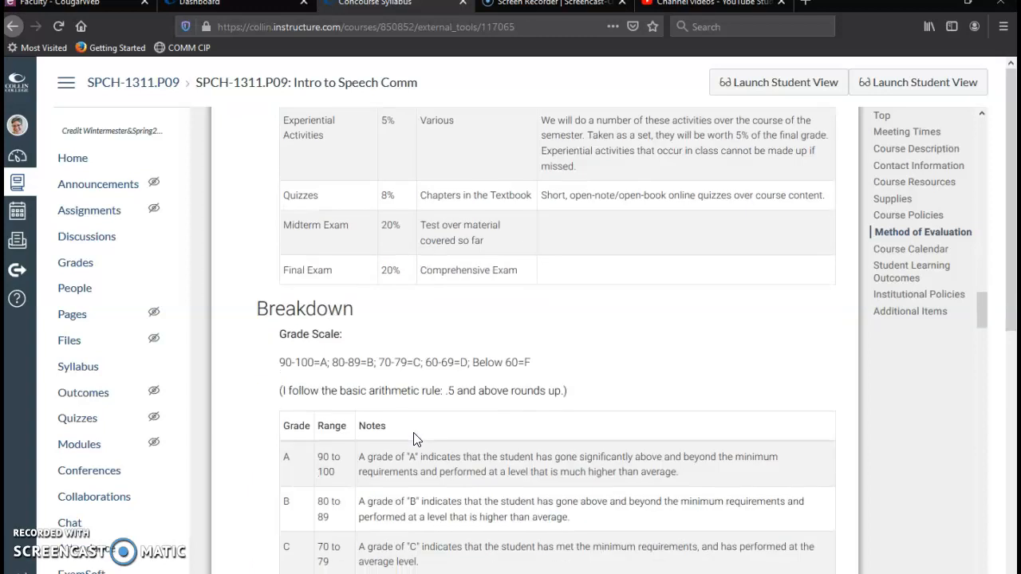
scroll(down, 3)
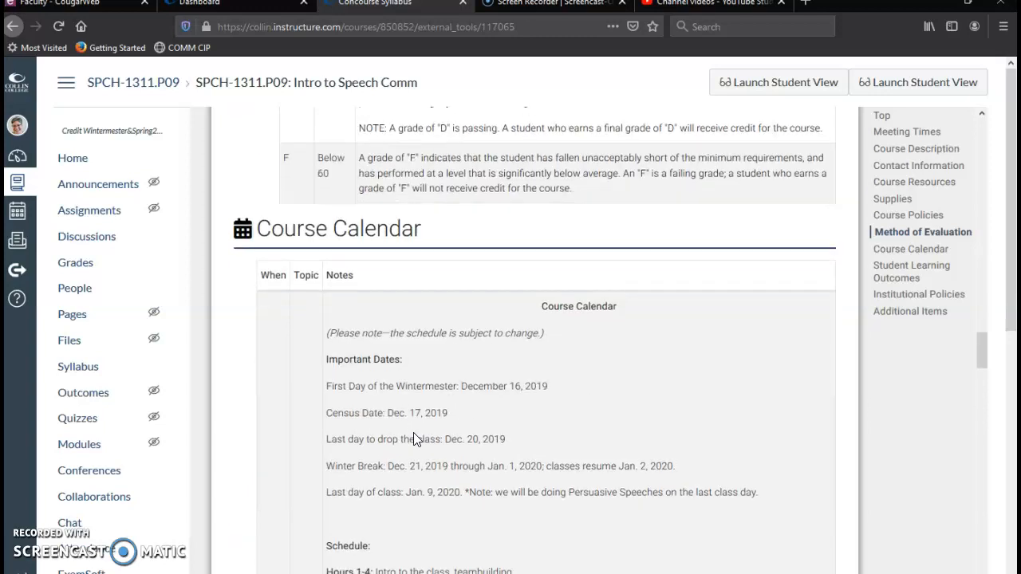
scroll(down, 3)
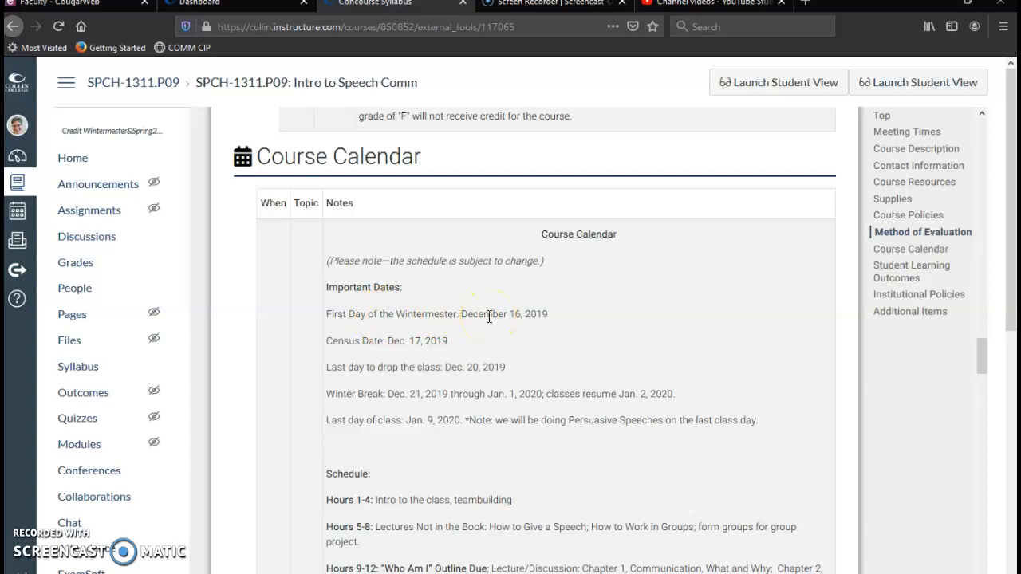
scroll(down, 3)
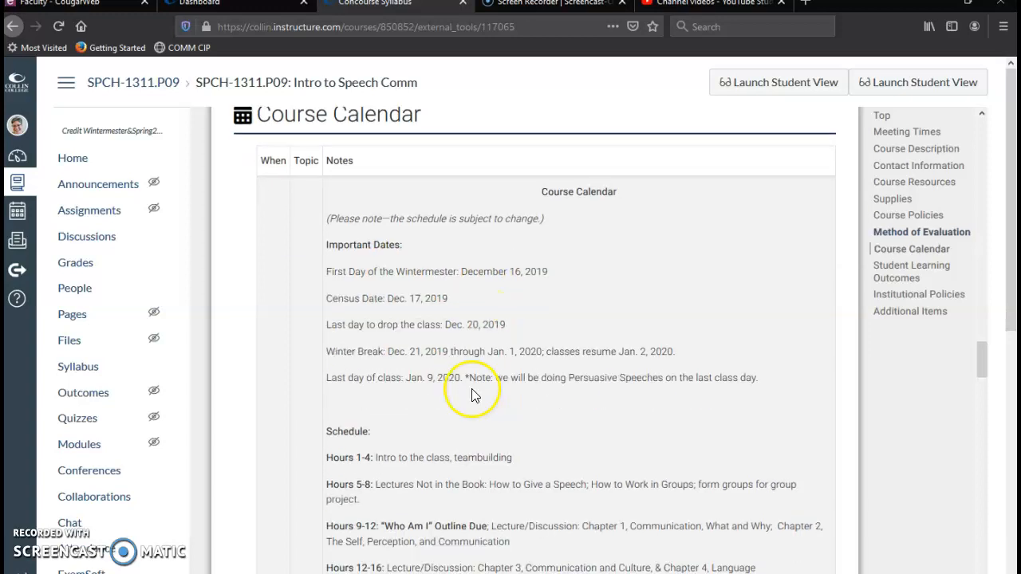
scroll(down, 3)
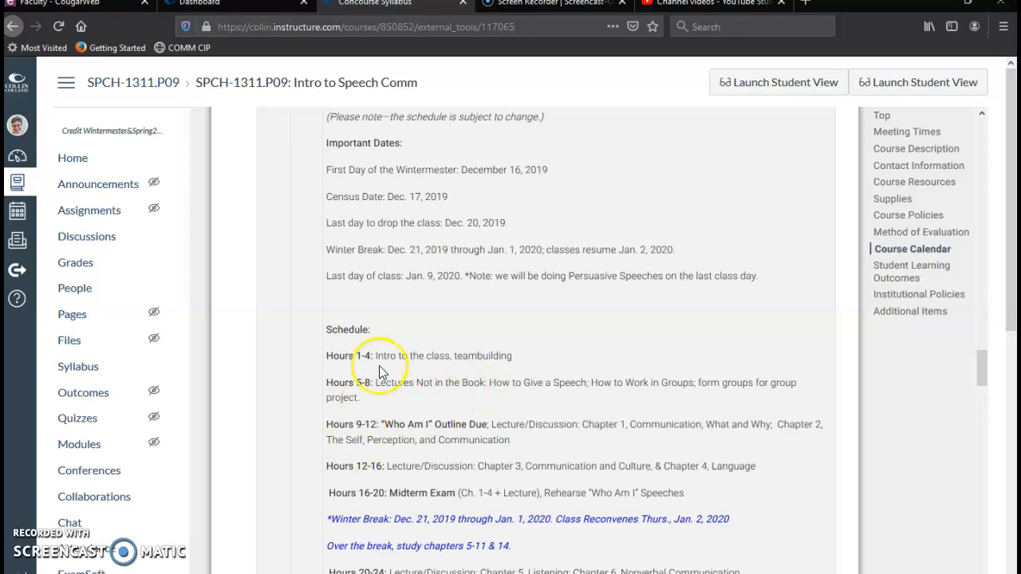
scroll(down, 3)
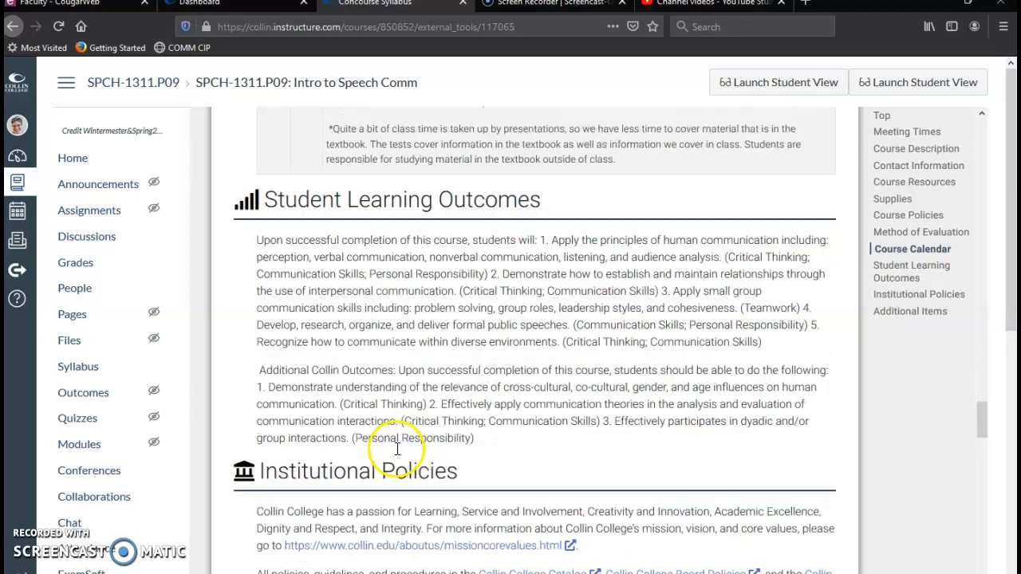
scroll(down, 3)
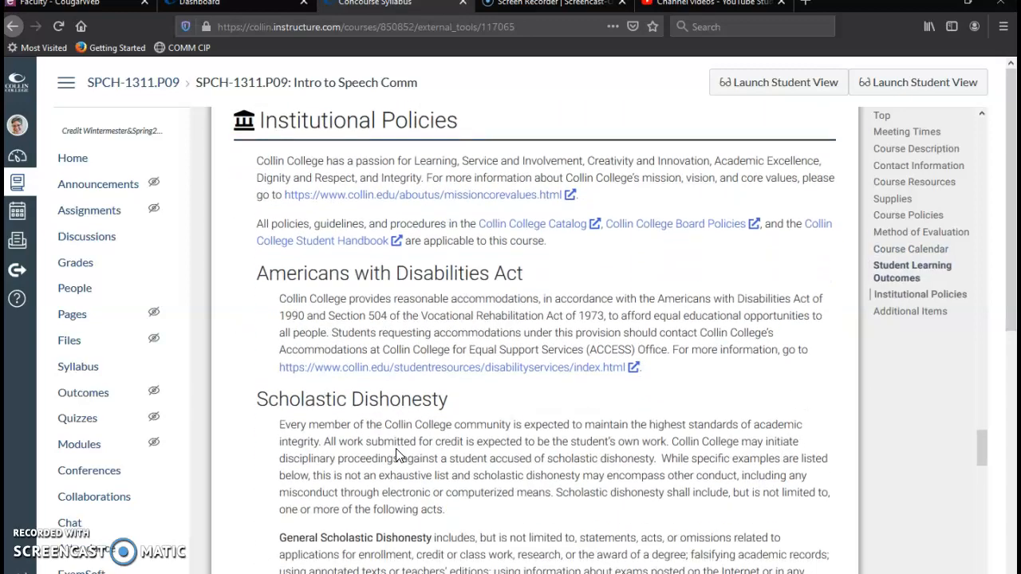
scroll(down, 3)
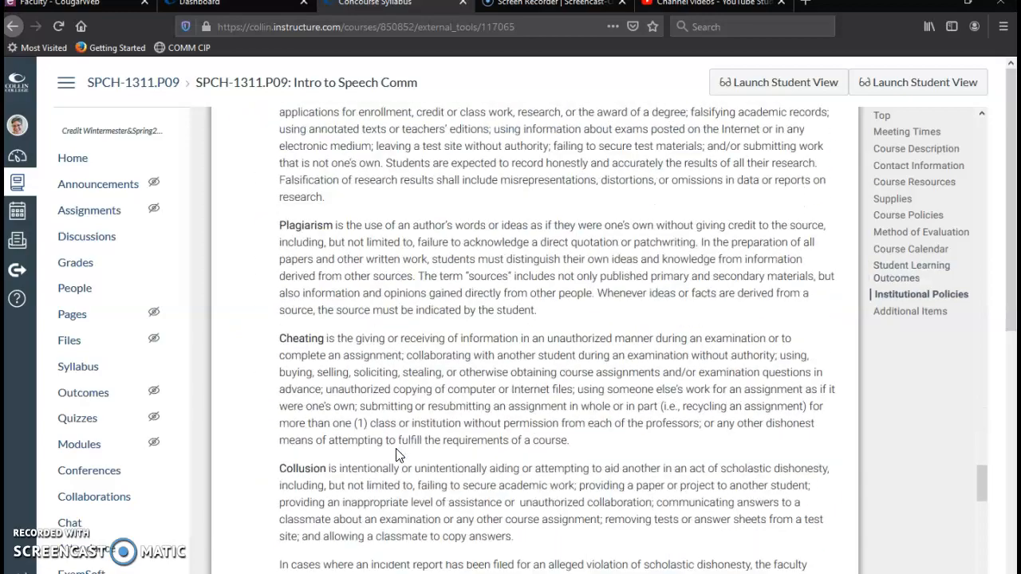
scroll(down, 3)
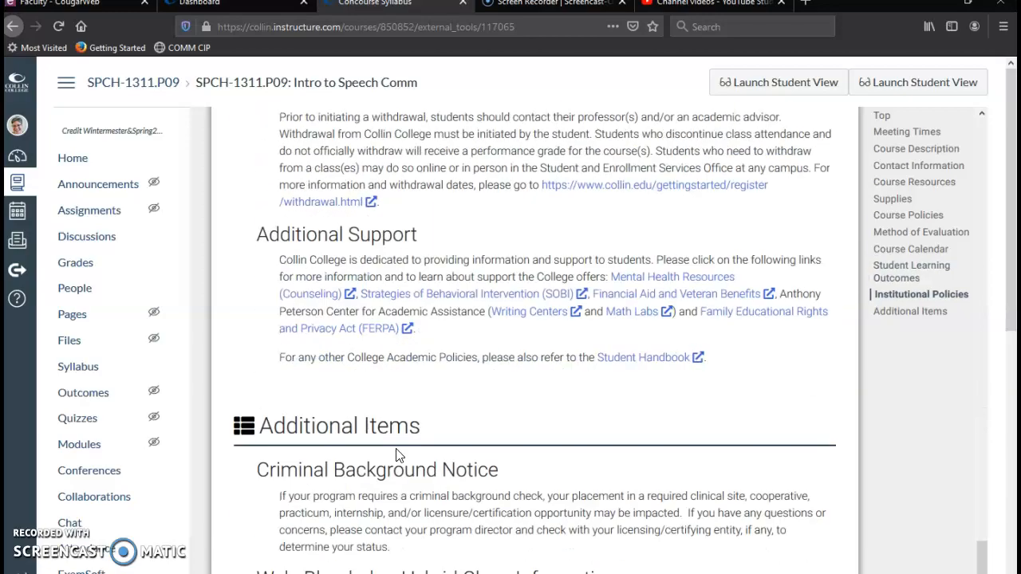
scroll(up, 3)
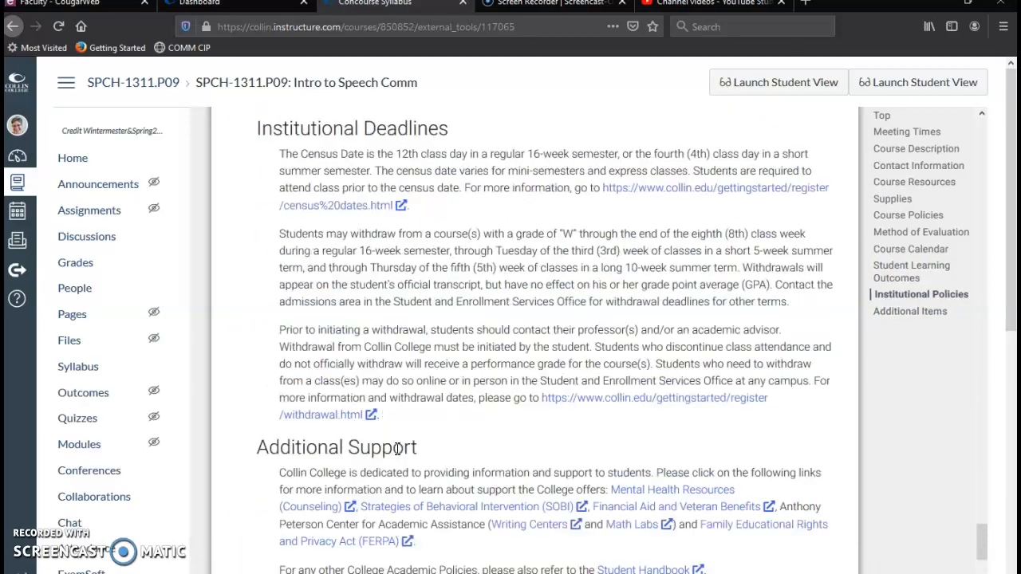
scroll(up, 3)
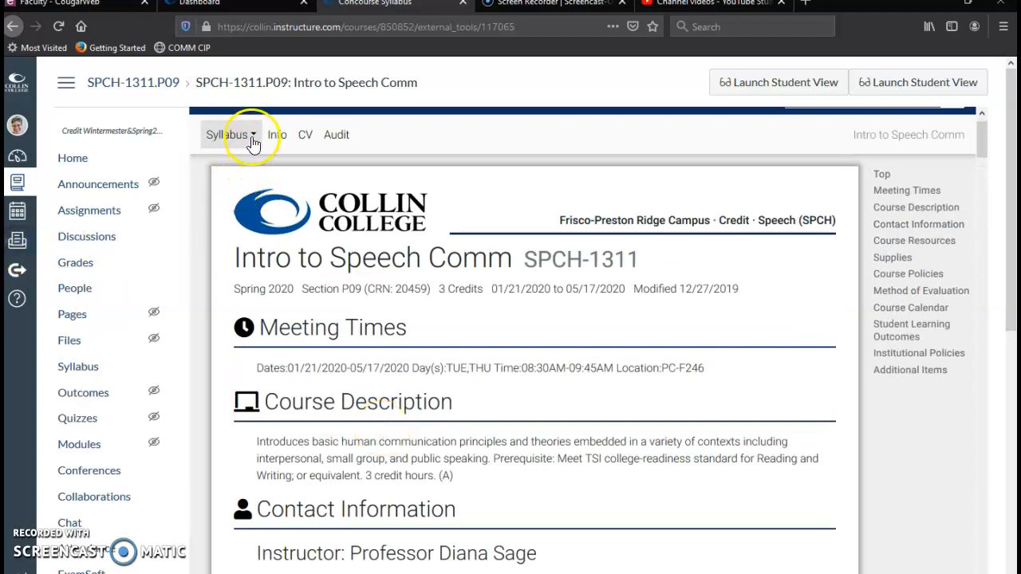
Step: Enter syllabus edit mode, scroll to Course Calendar and try editing its notes directly
click(231, 134)
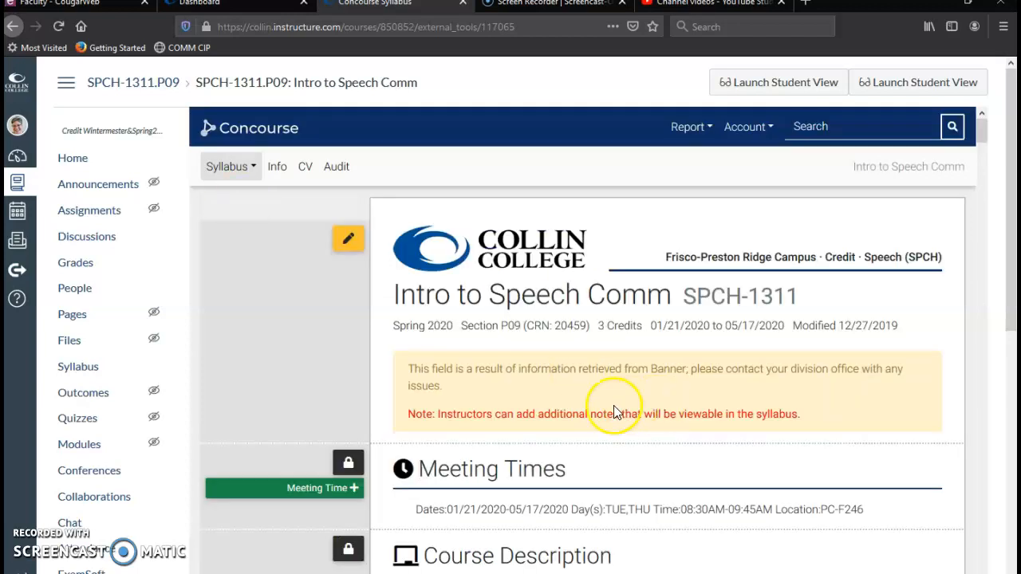
scroll(down, 3)
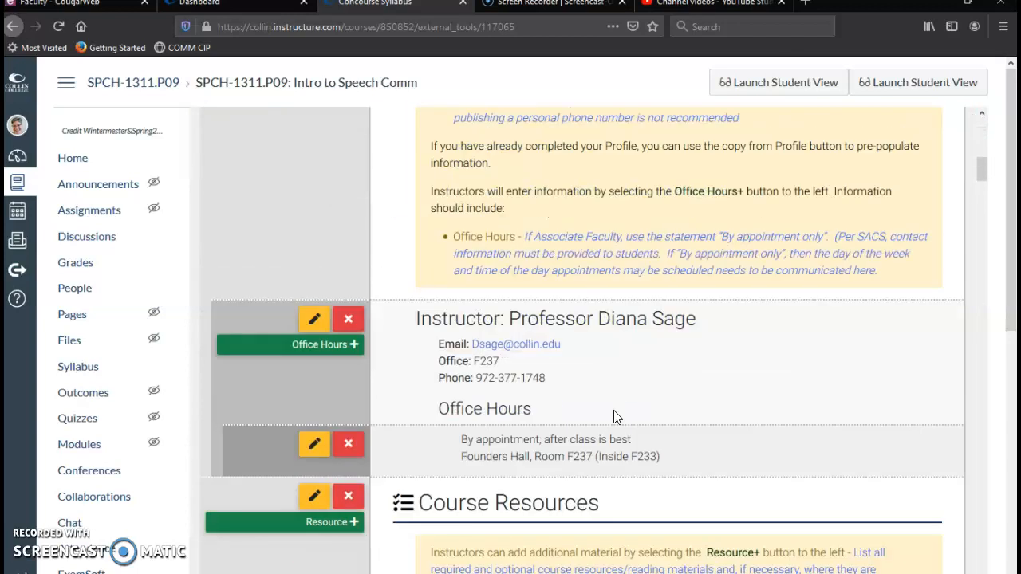
scroll(down, 3)
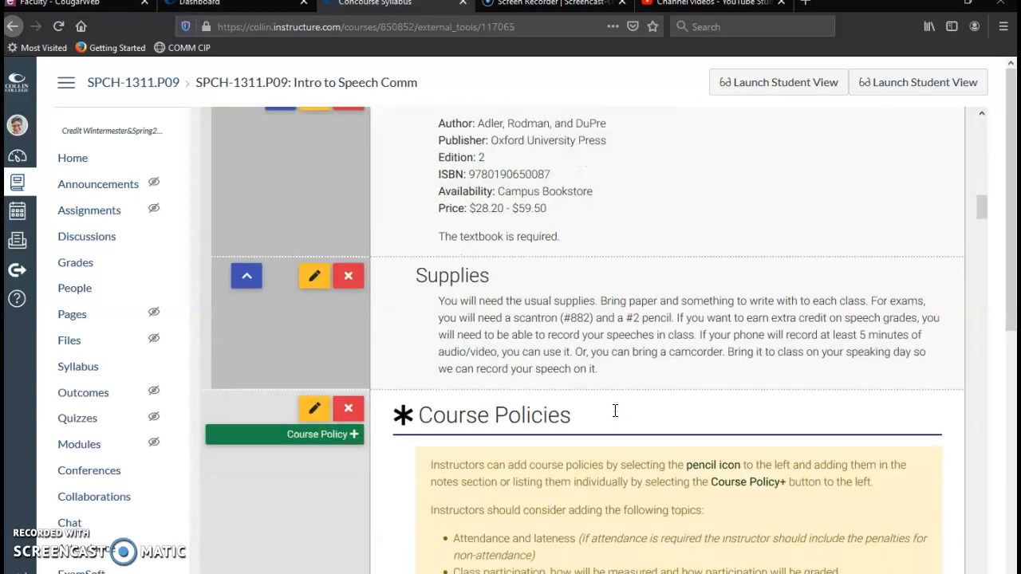
scroll(down, 3)
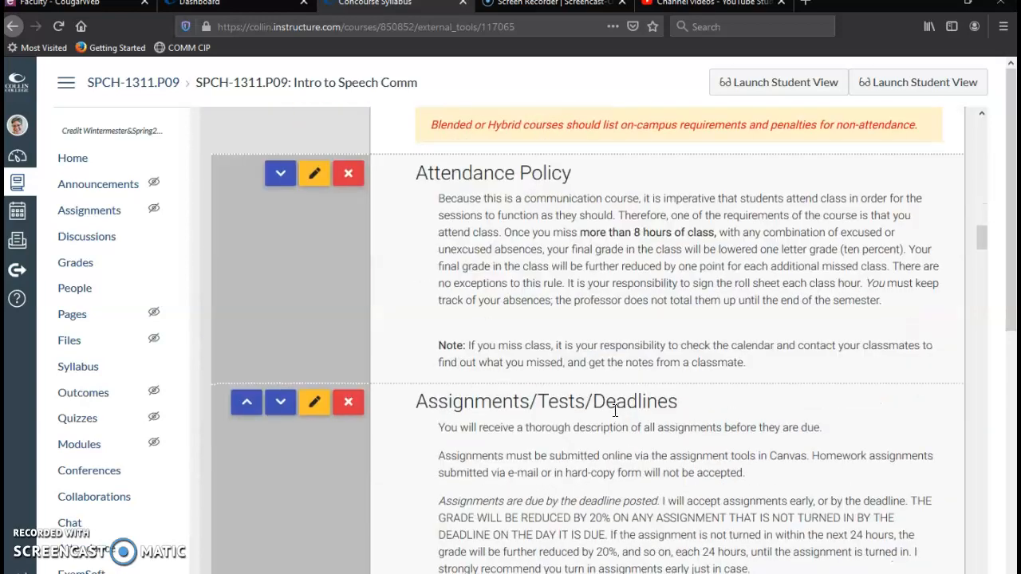
scroll(down, 3)
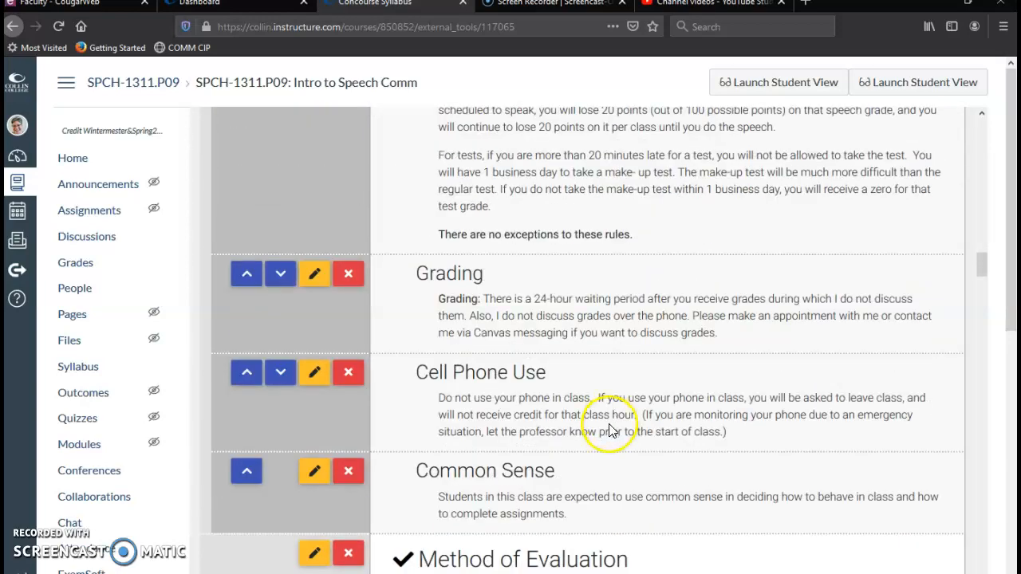
scroll(down, 3)
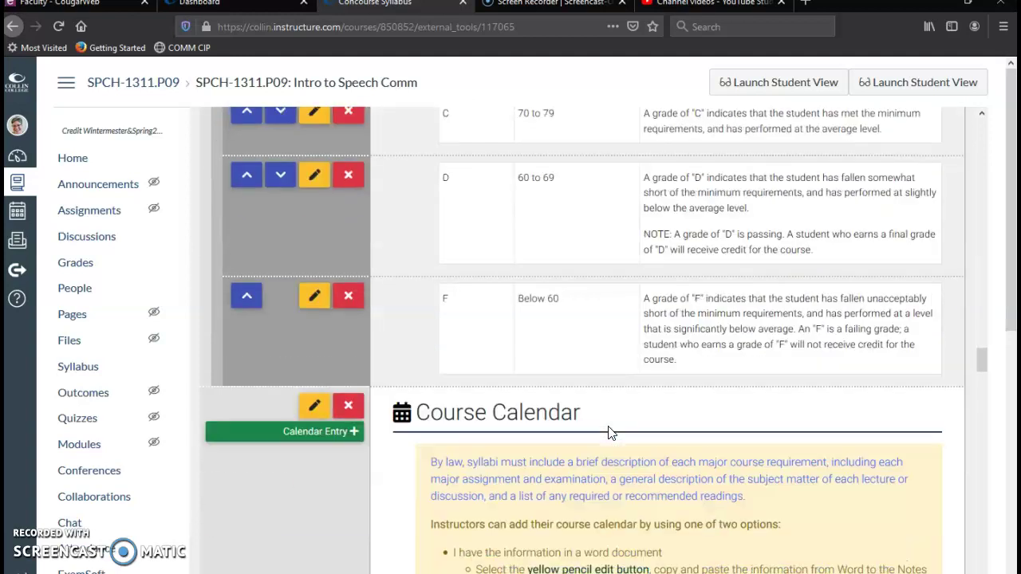
scroll(down, 3)
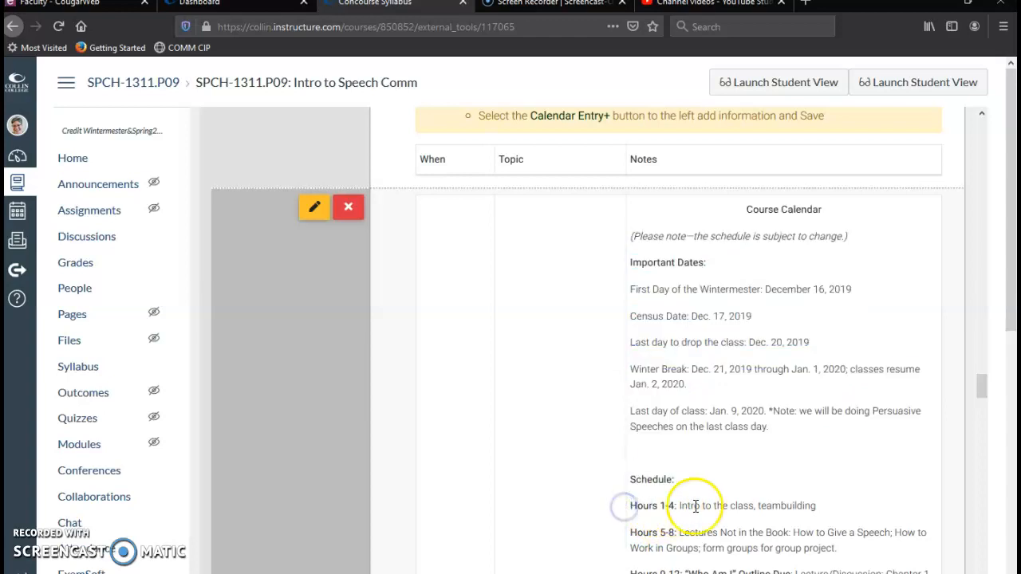
double_click(651, 506)
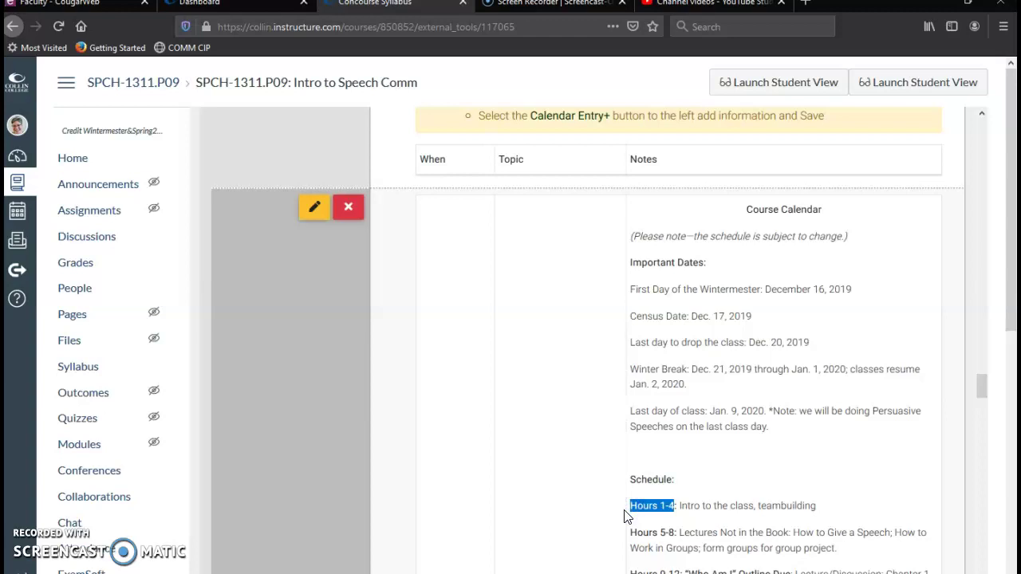
click(313, 208)
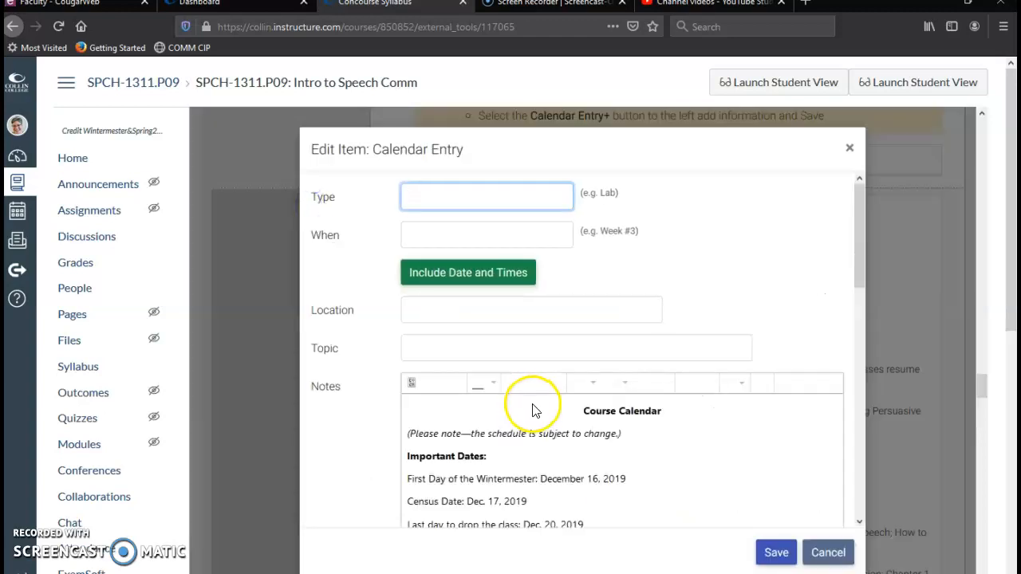
scroll(down, 3)
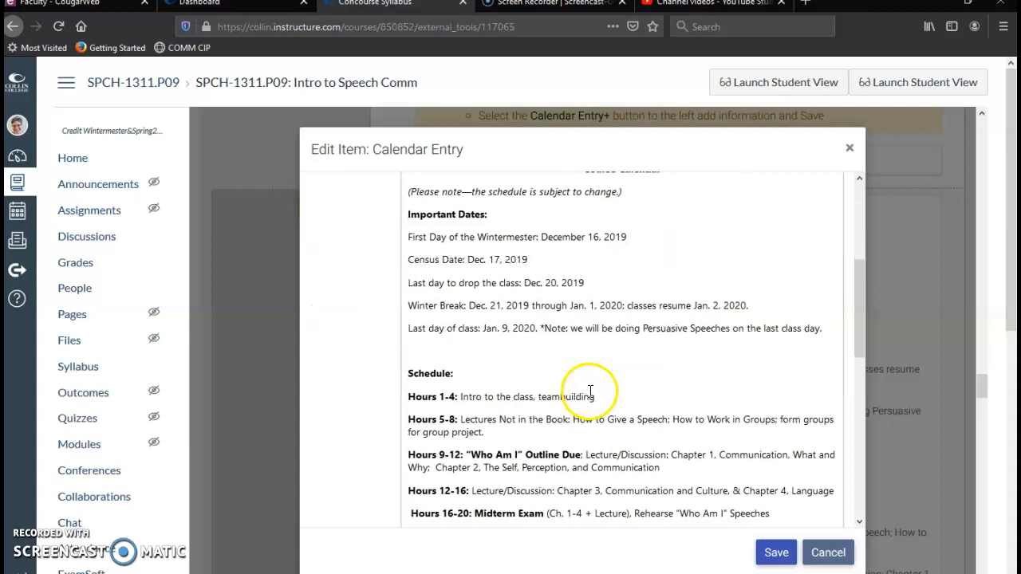
mouse_move(539, 430)
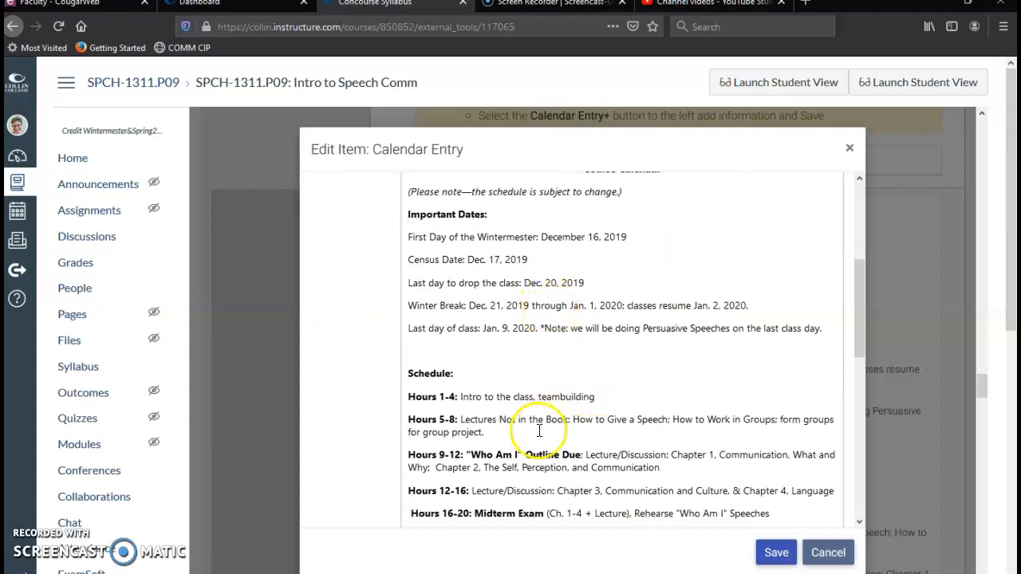
mouse_move(528, 388)
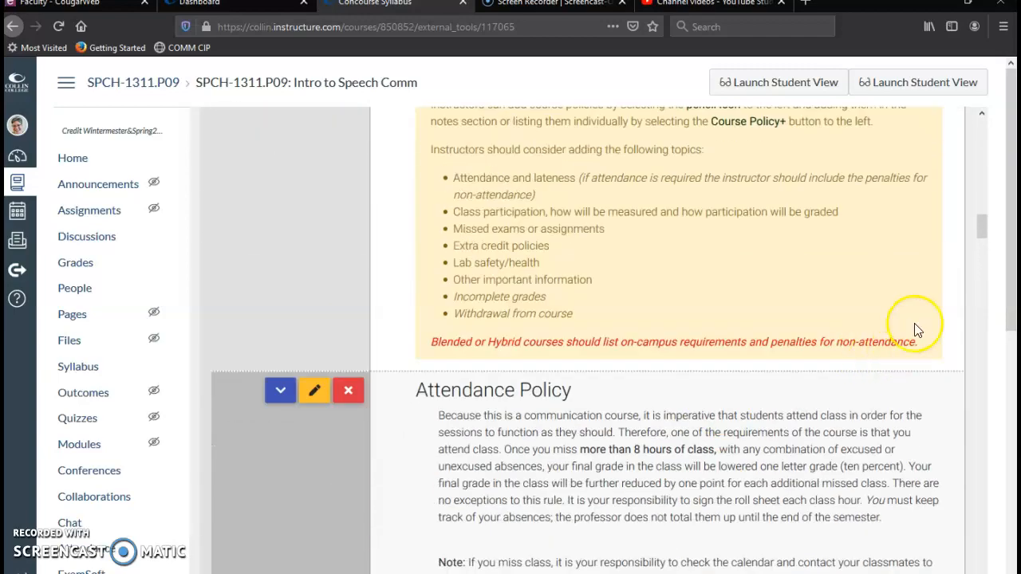
Step: Reopen the syllabus in edit mode and scroll back down to the Course Calendar section
scroll(up, 3)
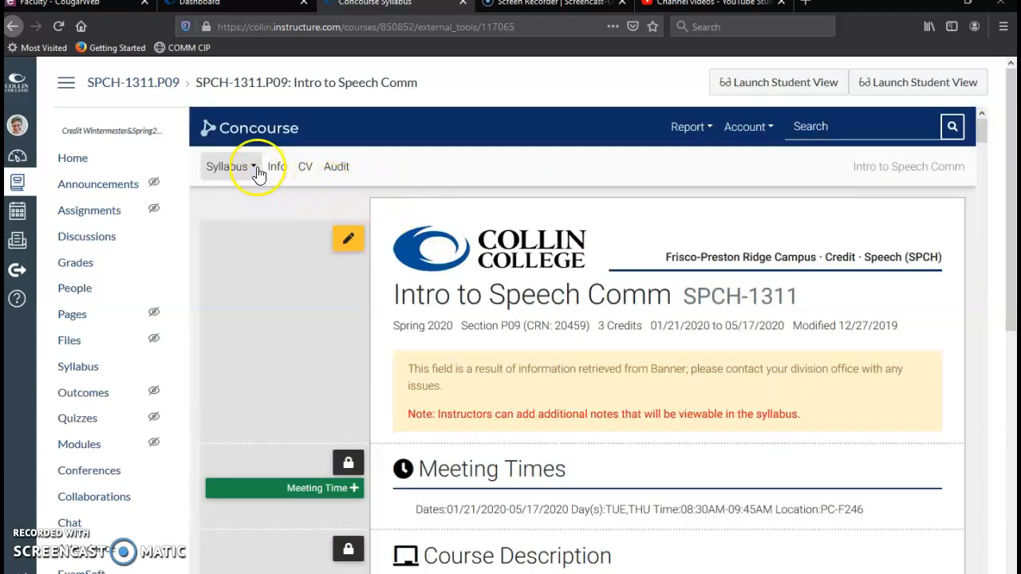
click(232, 168)
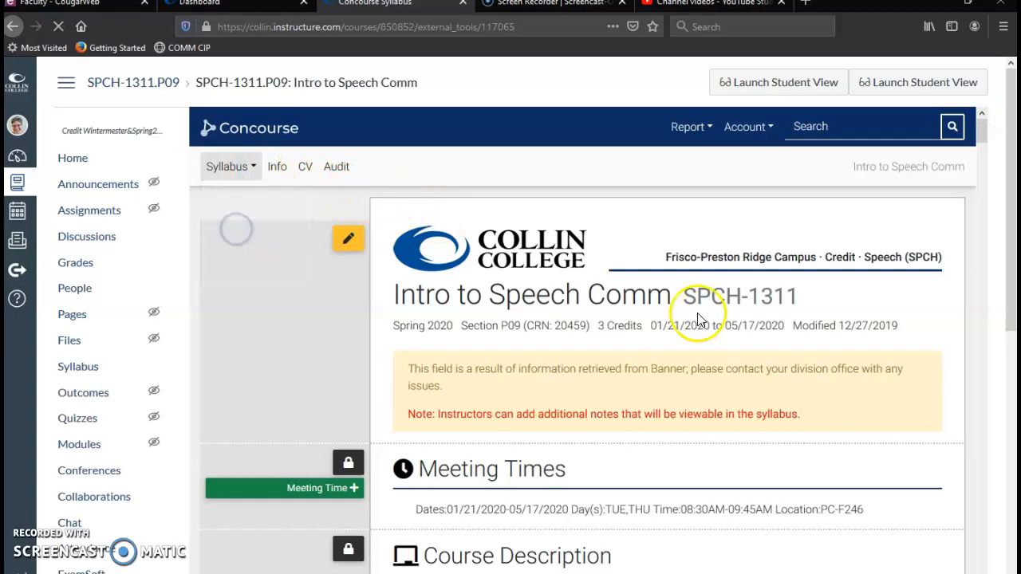
scroll(down, 3)
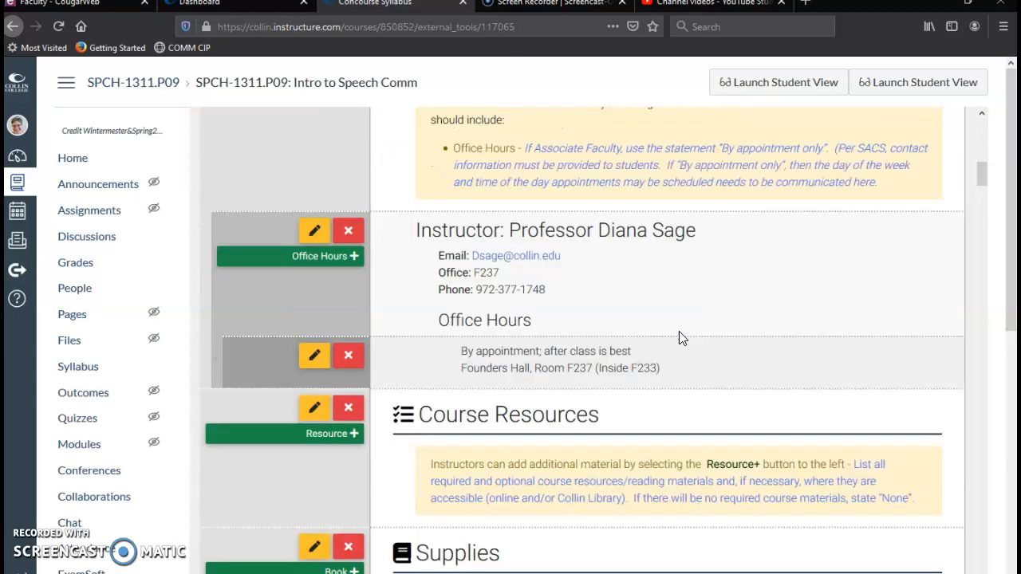
scroll(down, 3)
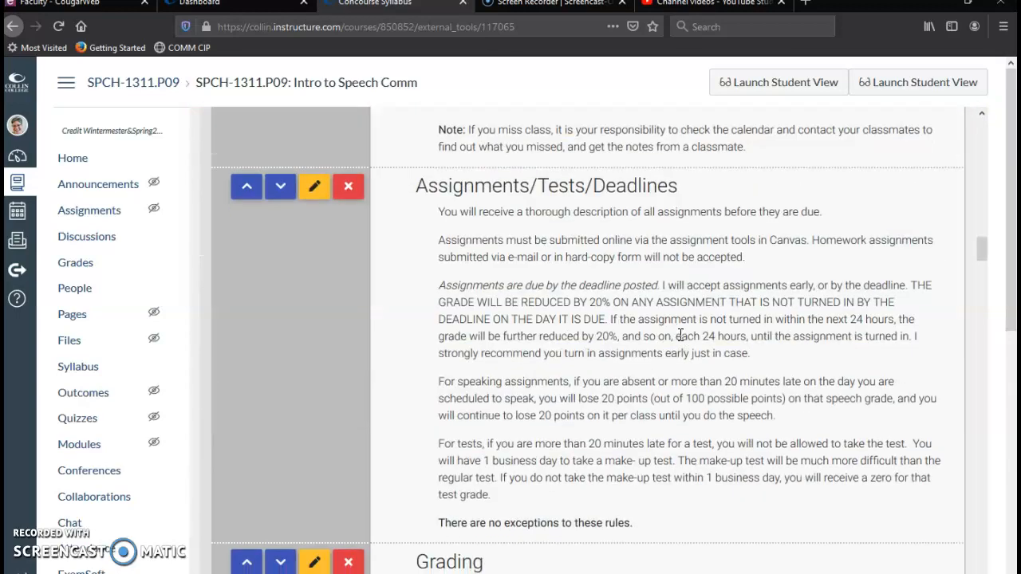
scroll(down, 3)
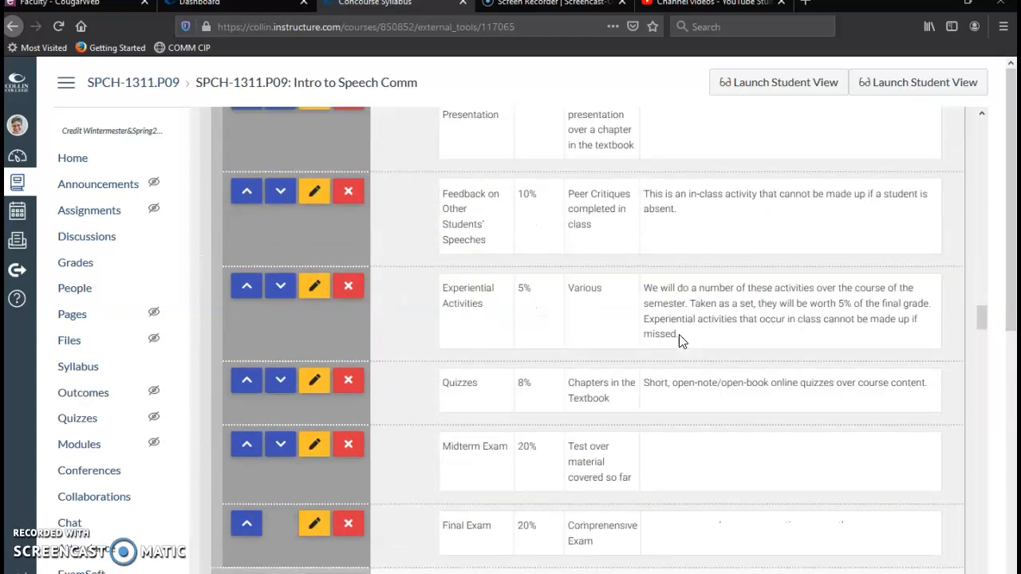
scroll(down, 3)
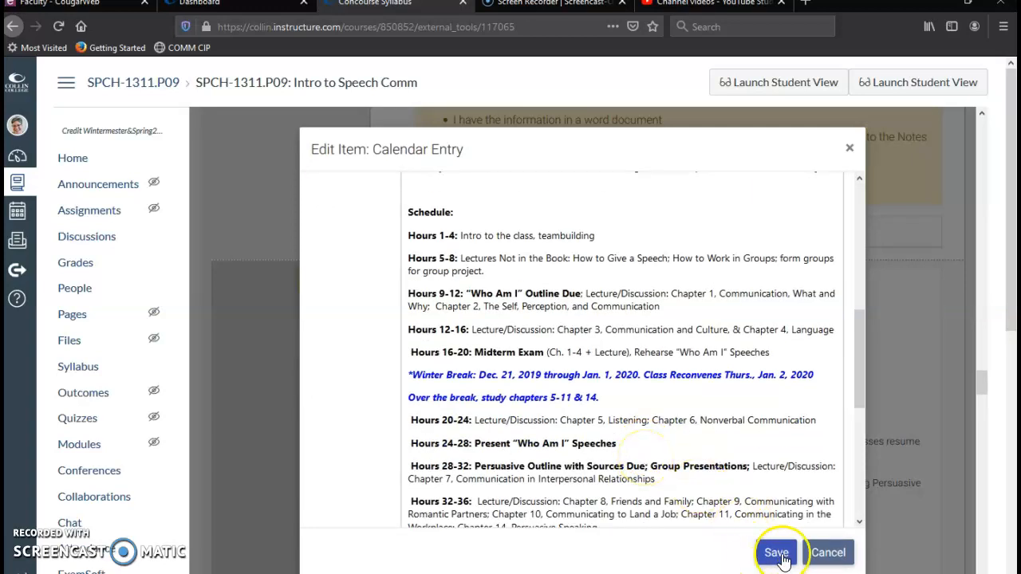
Step: Save the edited Calendar Entry so its schedule returns to the syllabus
click(775, 552)
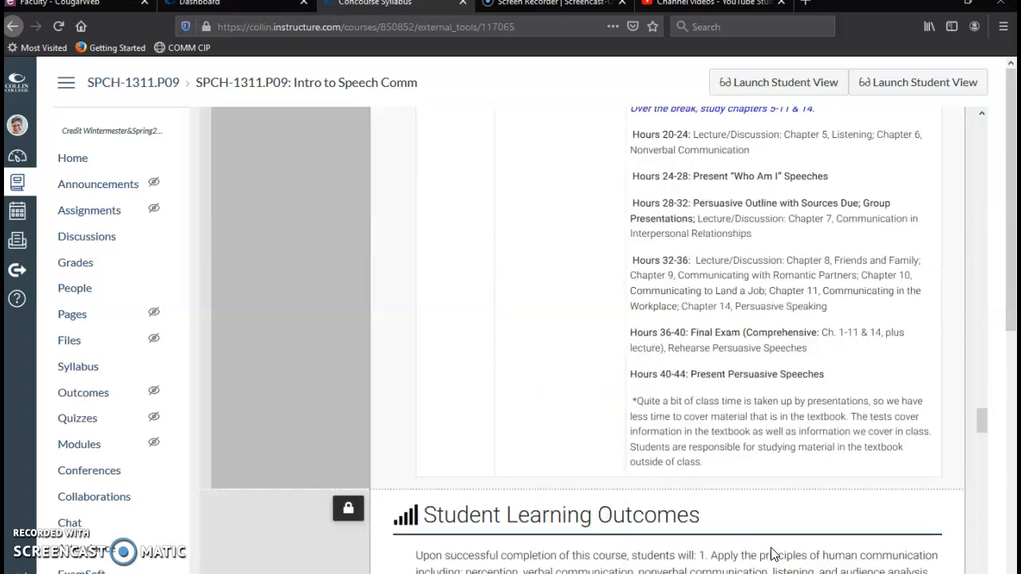
scroll(down, 3)
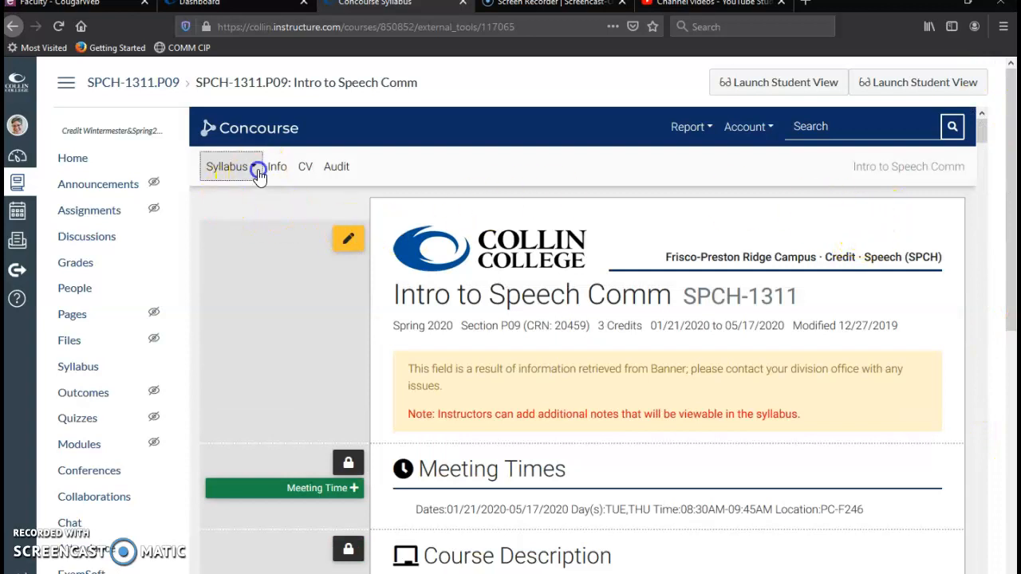
Step: Switch the syllabus to read-only View mode and scroll through Meeting Times, Course Description and Contact Information
click(227, 165)
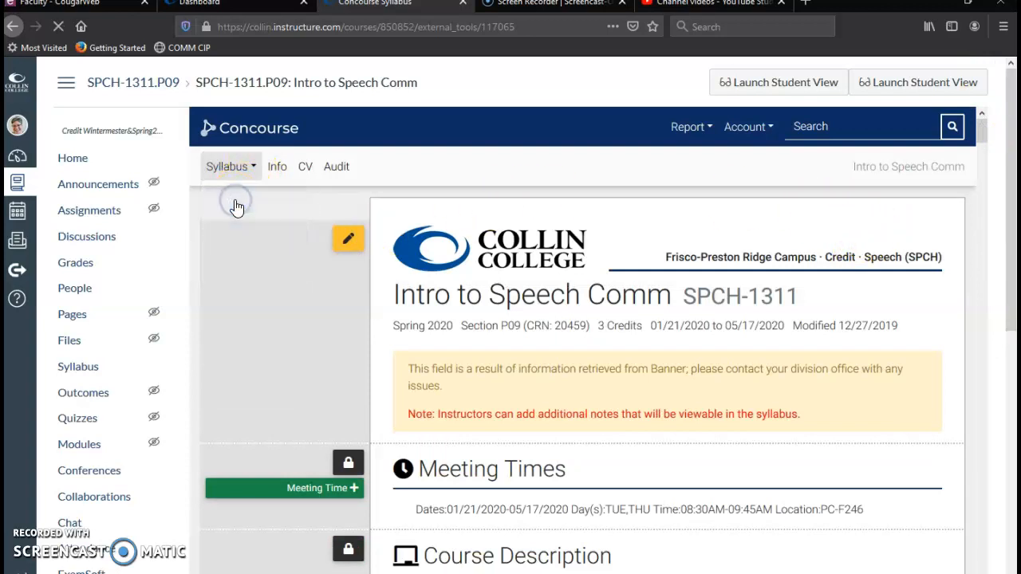
scroll(down, 3)
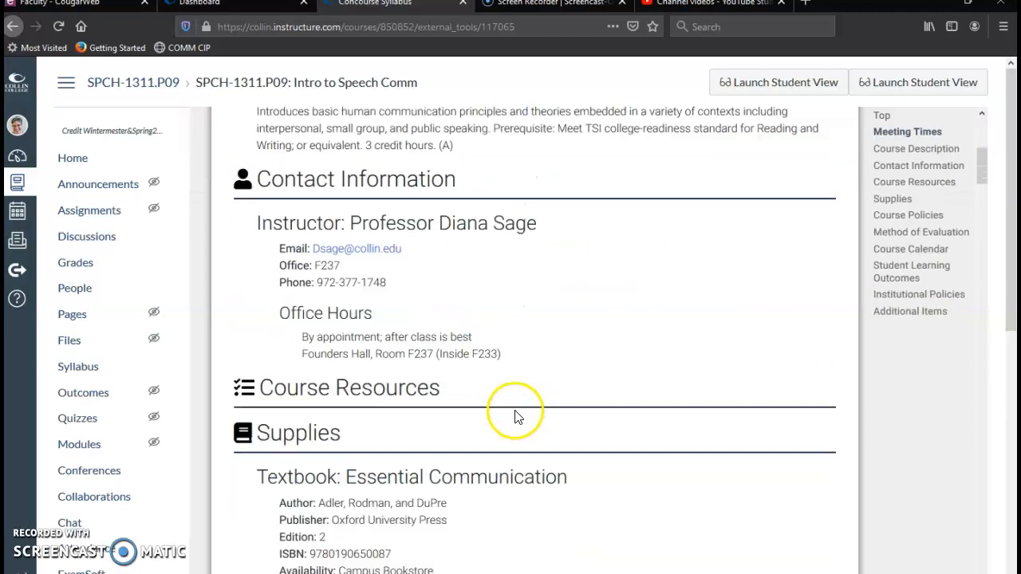
scroll(down, 3)
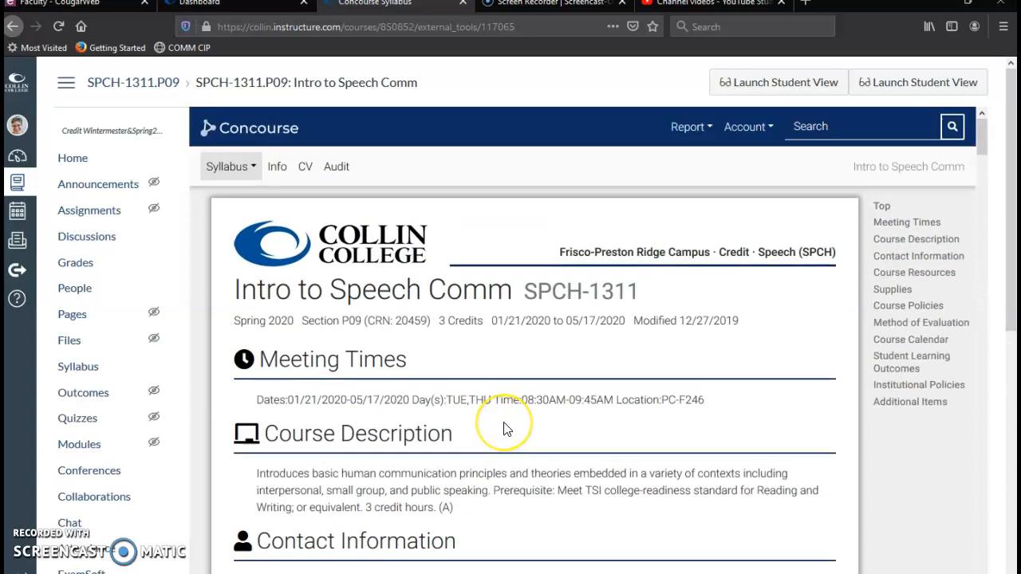
mouse_move(507, 430)
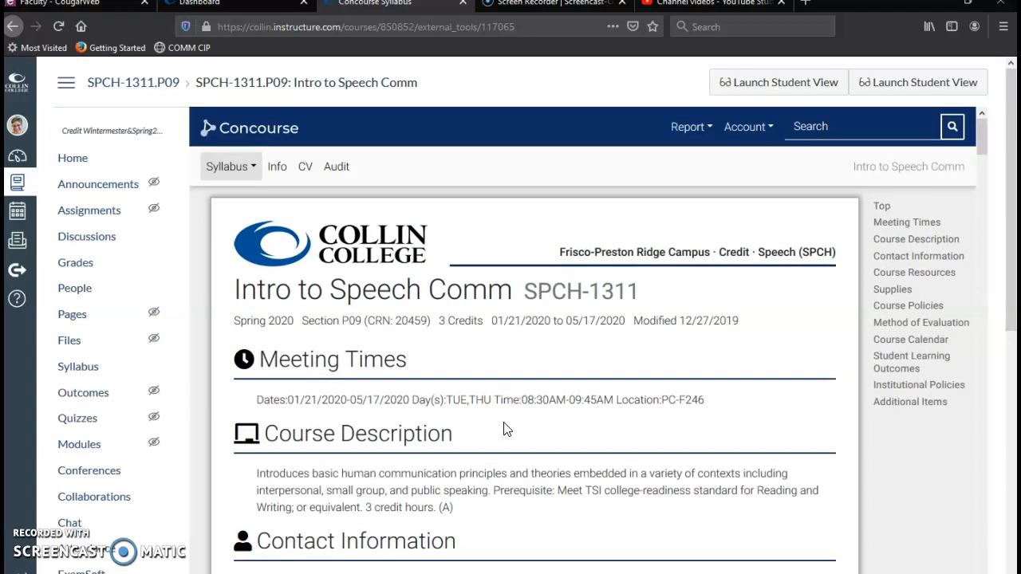